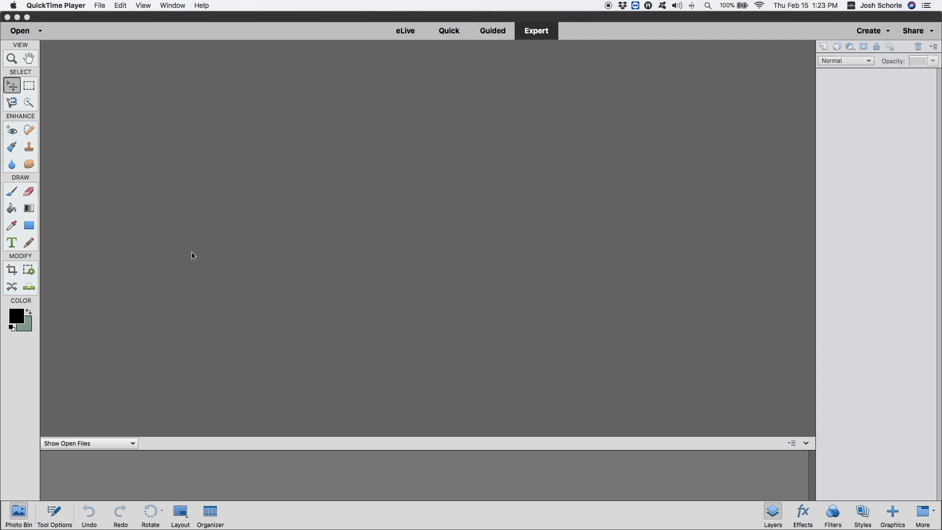
mouse_move(192, 244)
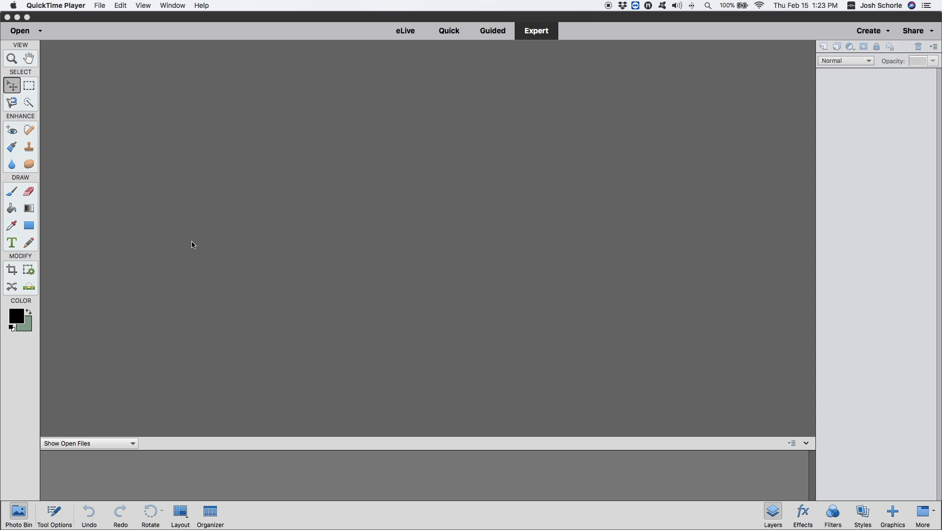
mouse_move(368, 170)
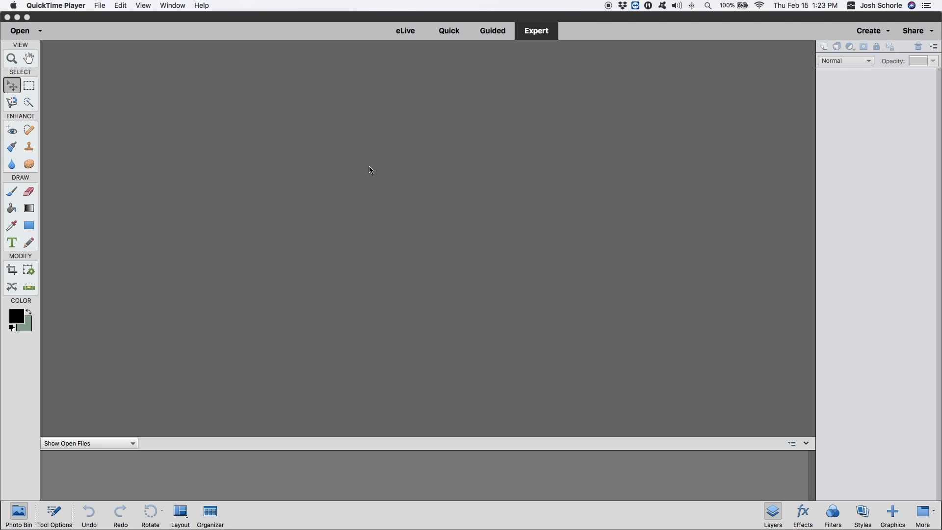
mouse_move(372, 176)
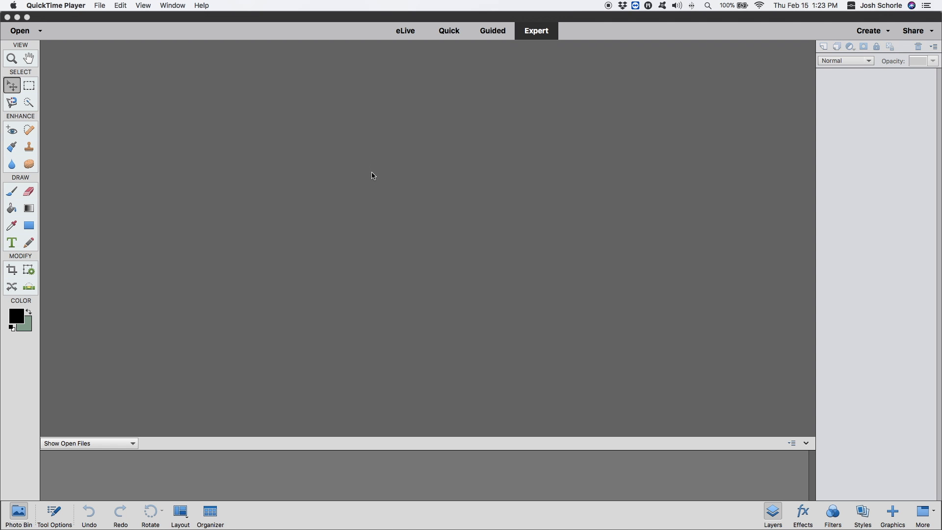
mouse_move(376, 174)
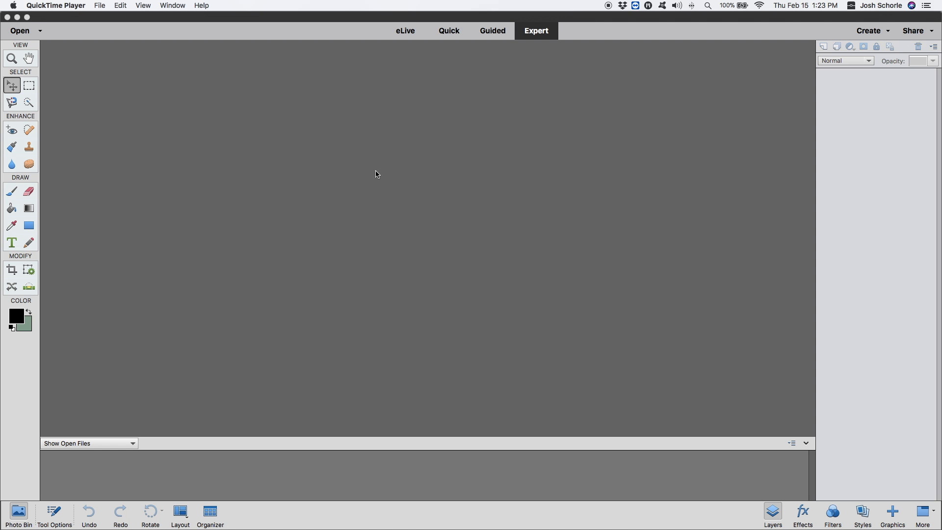
mouse_move(109, 9)
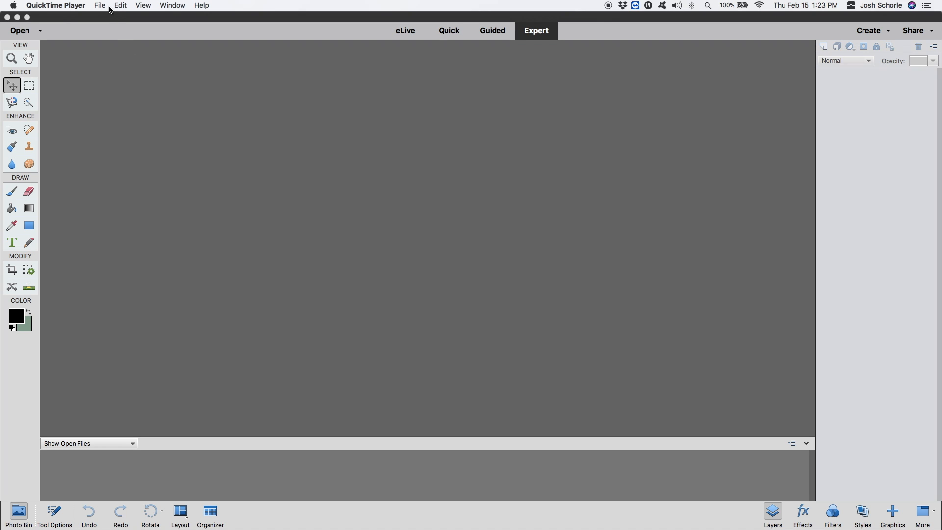
- Open Screen Shot 2018-02-15 PNG from the Desktop and compare both document tabs
left_click(155, 5)
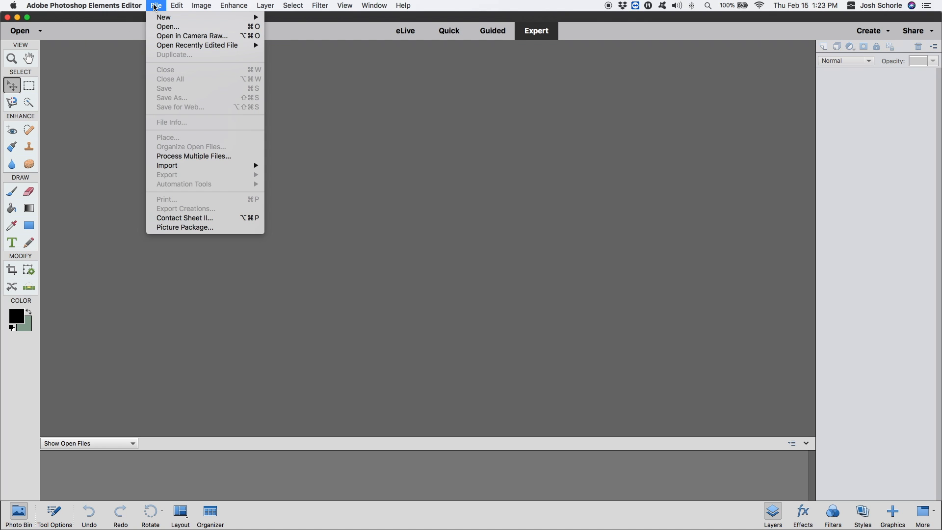
left_click(168, 27)
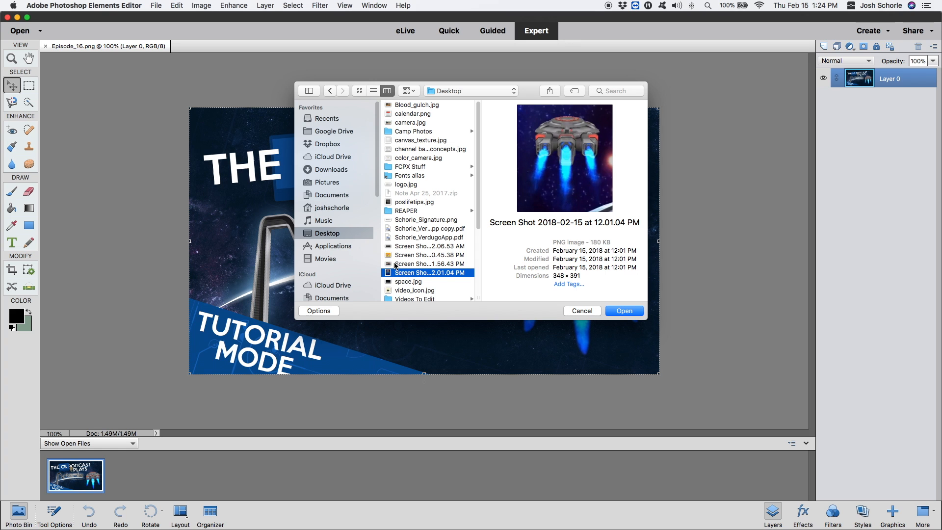
mouse_move(526, 103)
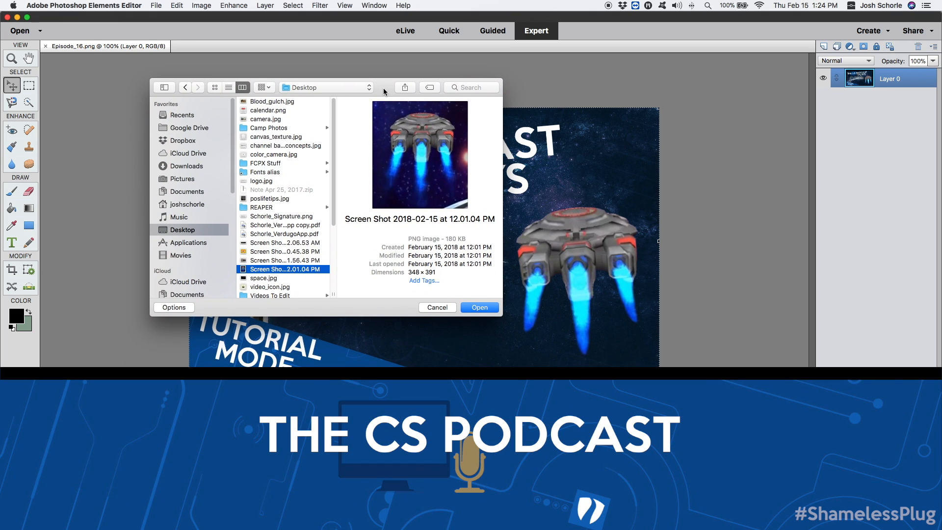
mouse_move(552, 240)
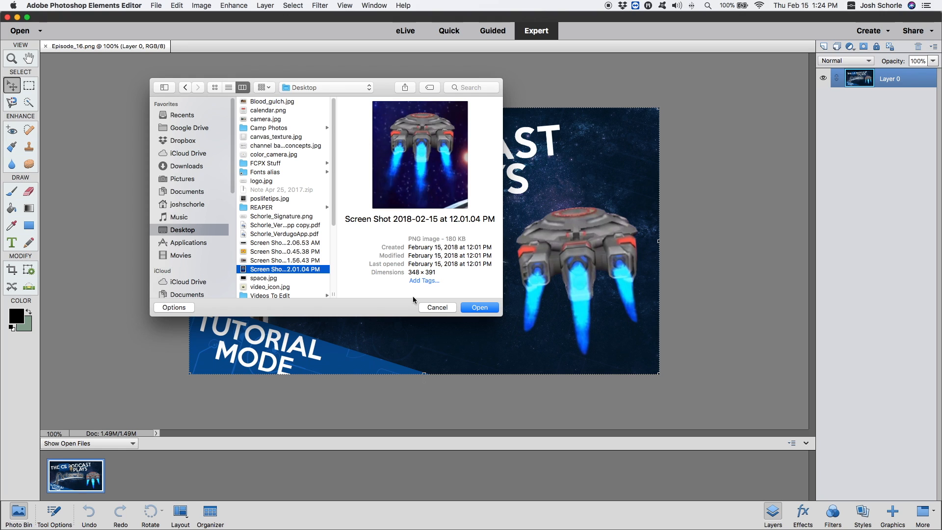
left_click(479, 307)
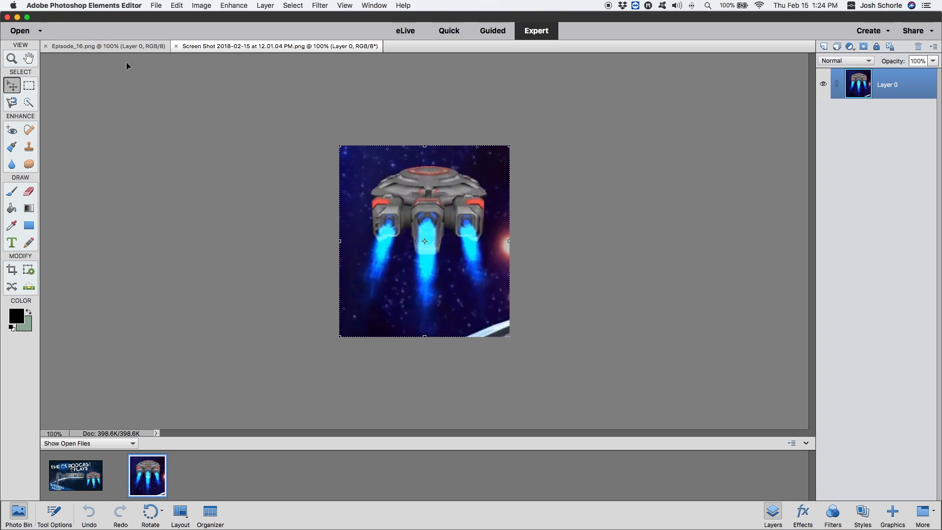
left_click(98, 45)
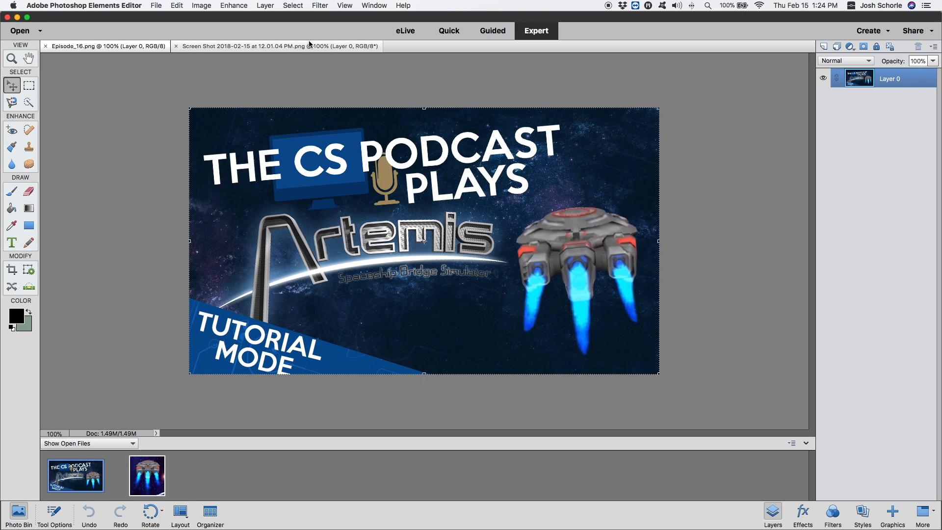
left_click(275, 46)
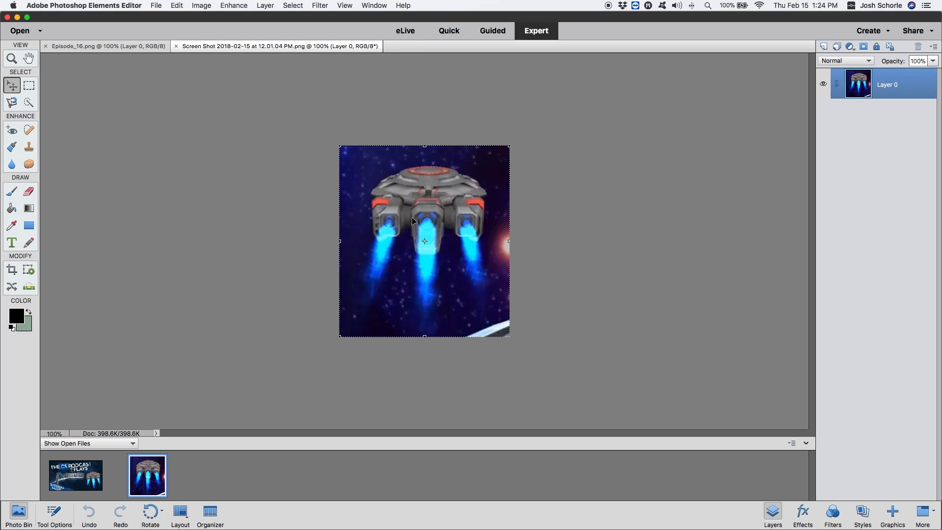
mouse_move(580, 185)
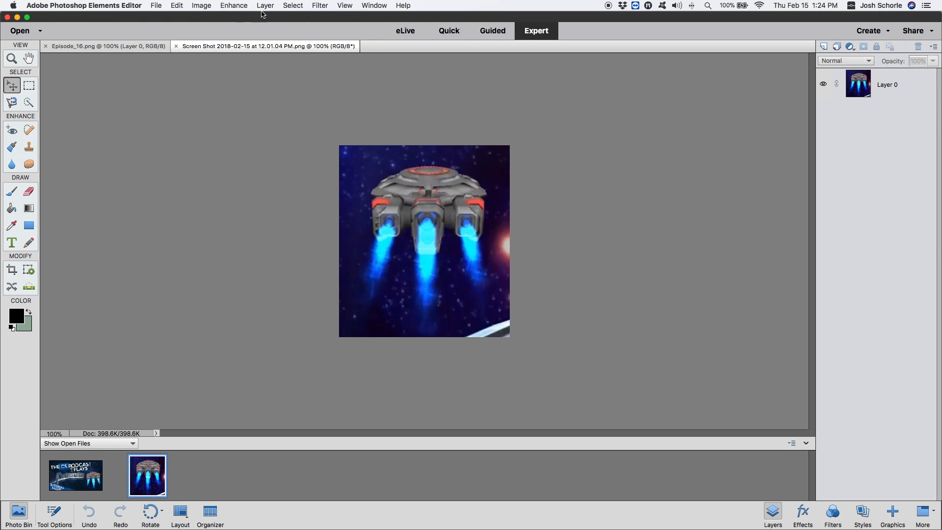
- Create a layer named 'background', drag it below Layer 0, and reselect Layer 0
left_click(265, 5)
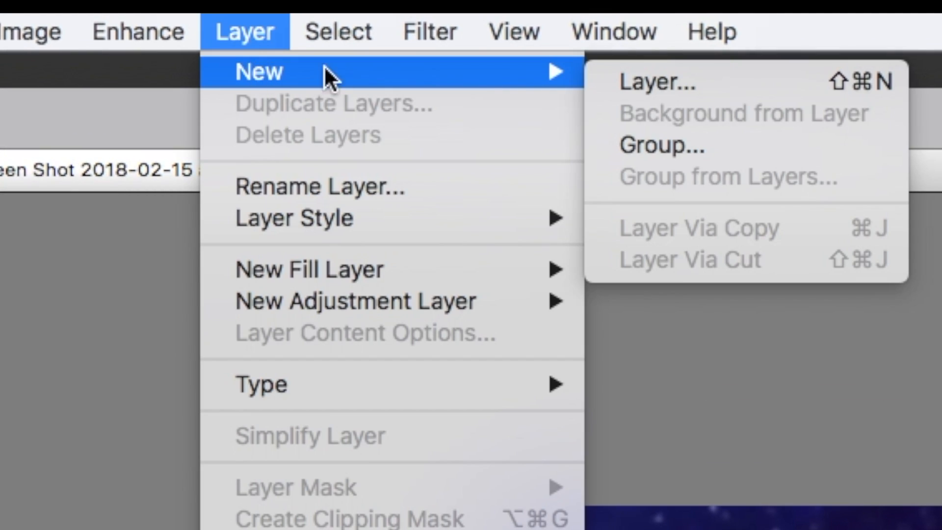
left_click(649, 83)
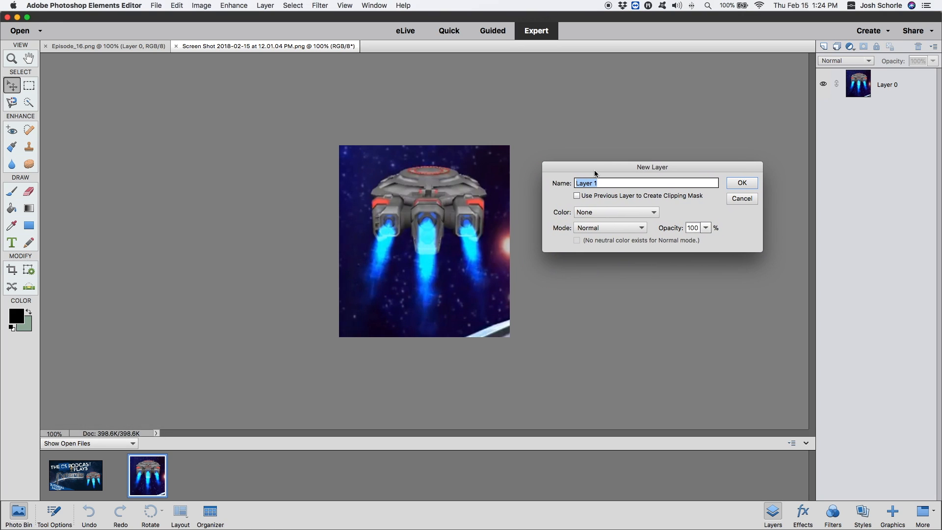
type("background")
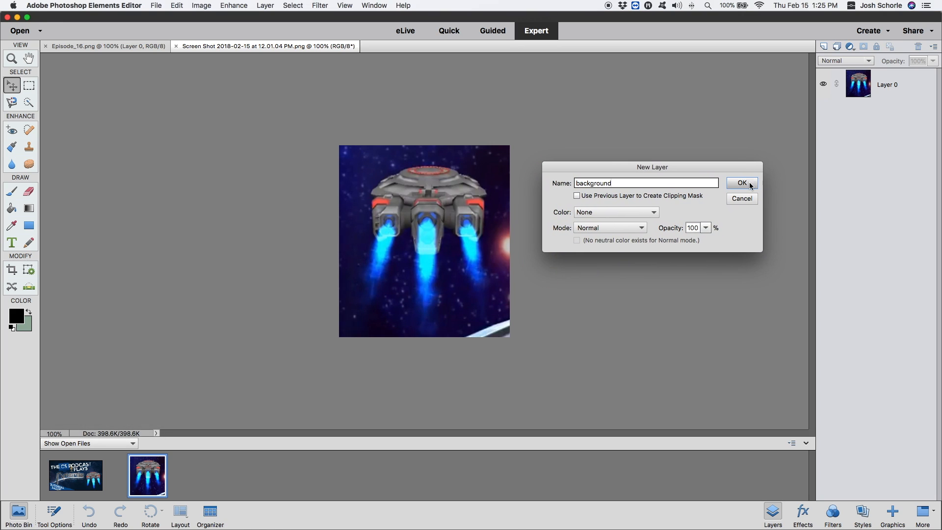
left_click(741, 183)
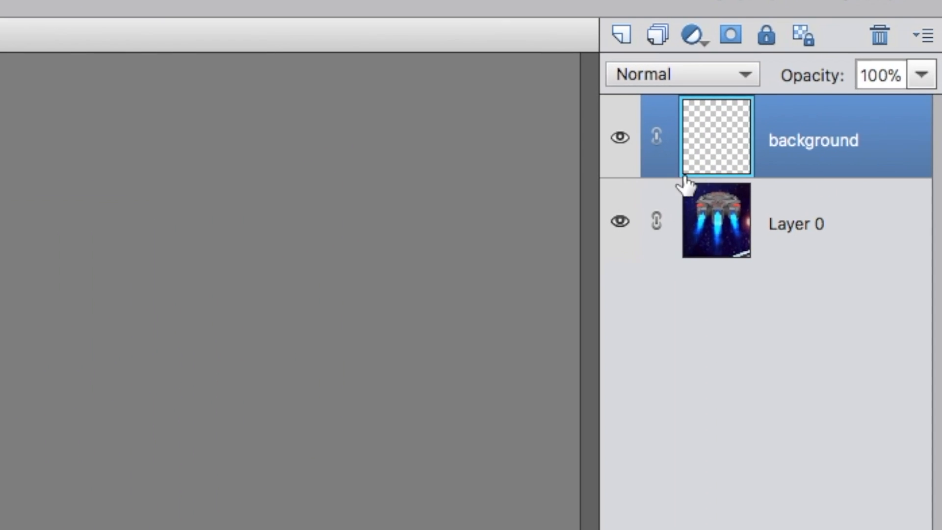
mouse_move(726, 206)
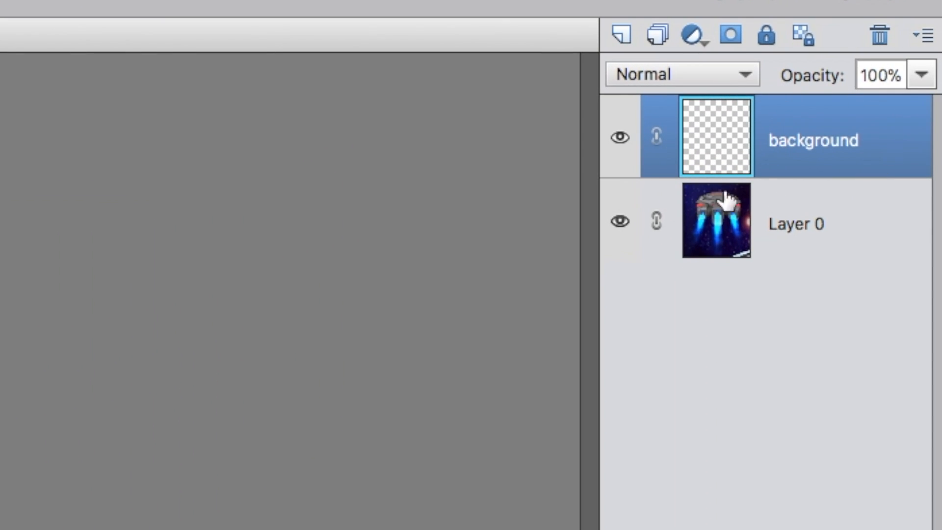
left_click_drag(714, 137, 715, 270)
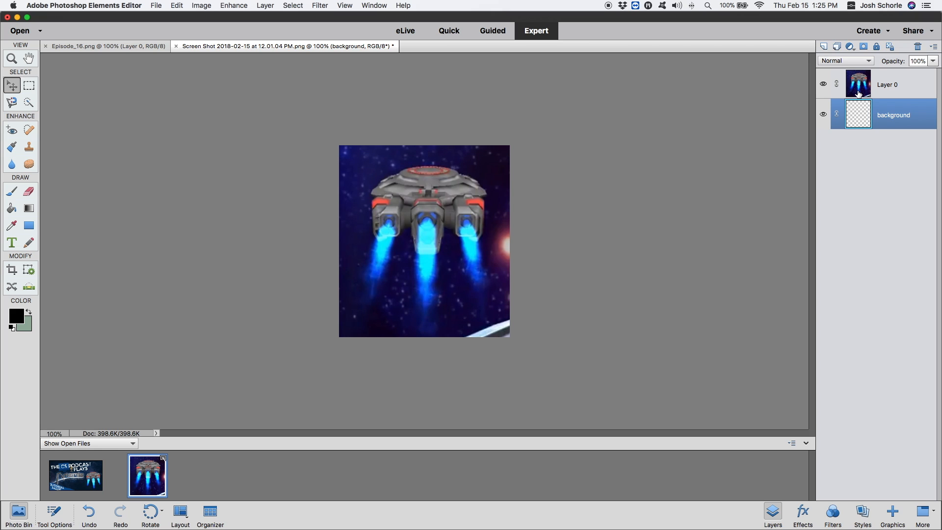
left_click(893, 84)
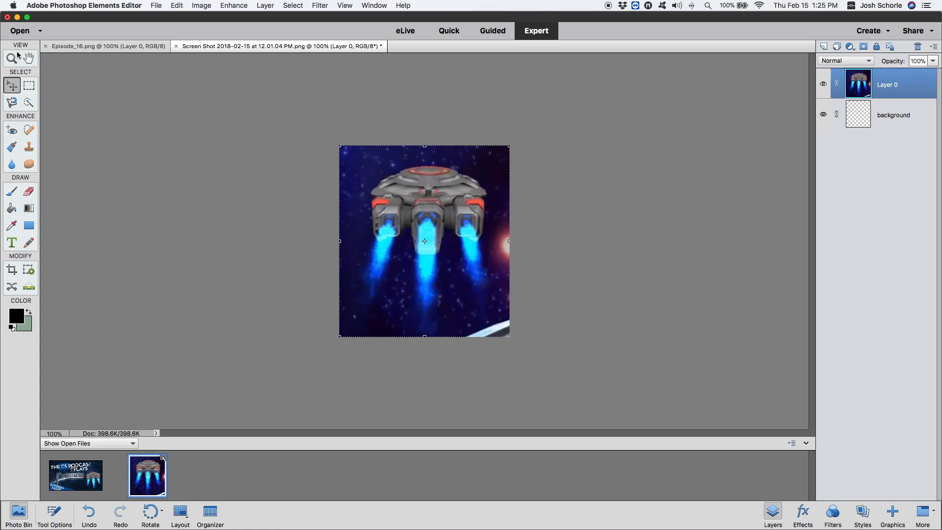
- Zoom the spaceship screenshot to 200% and return to its tab
left_click(11, 58)
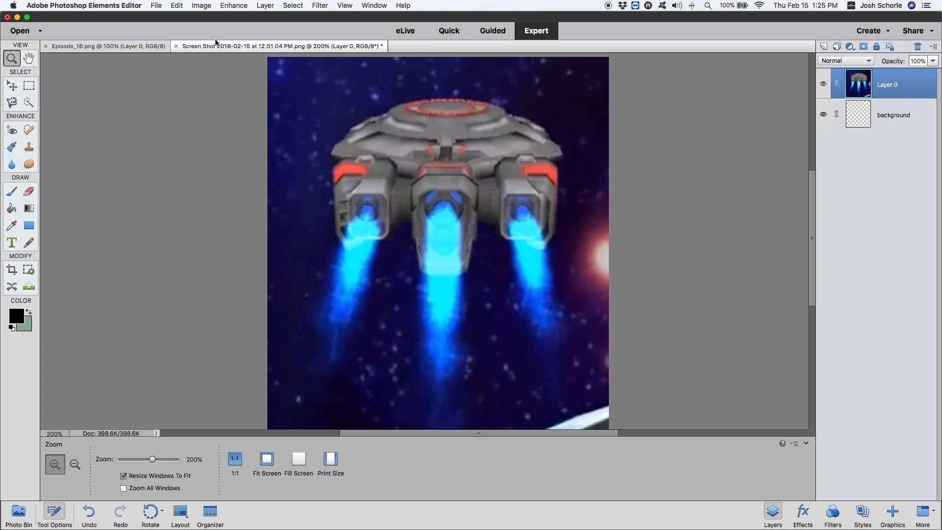
mouse_move(591, 127)
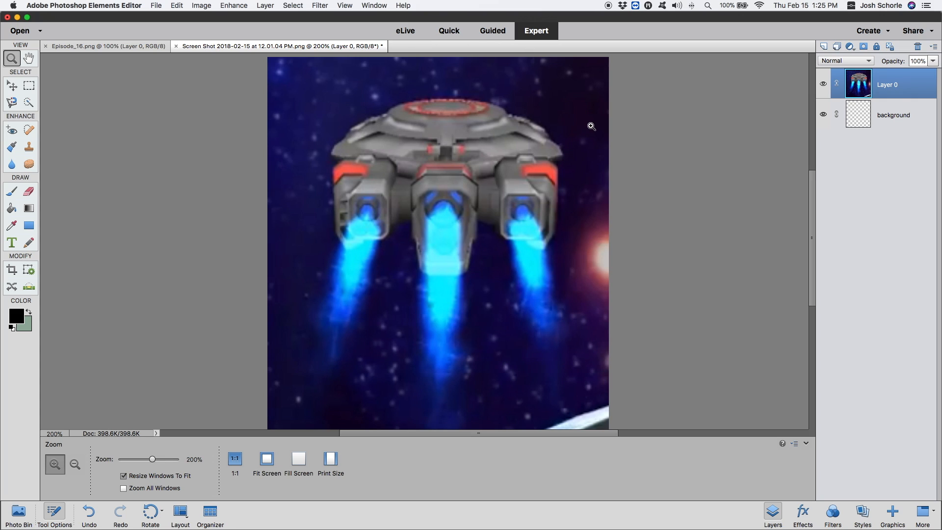
mouse_move(588, 124)
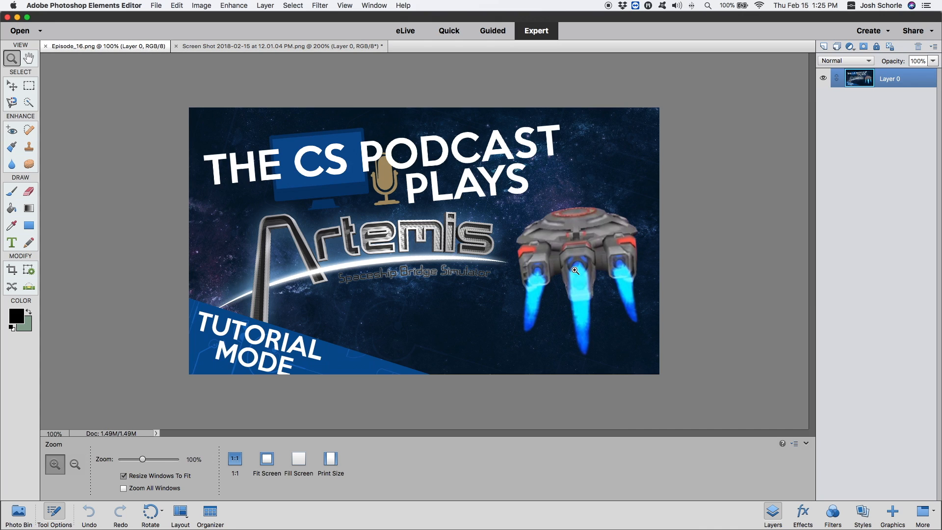
mouse_move(596, 313)
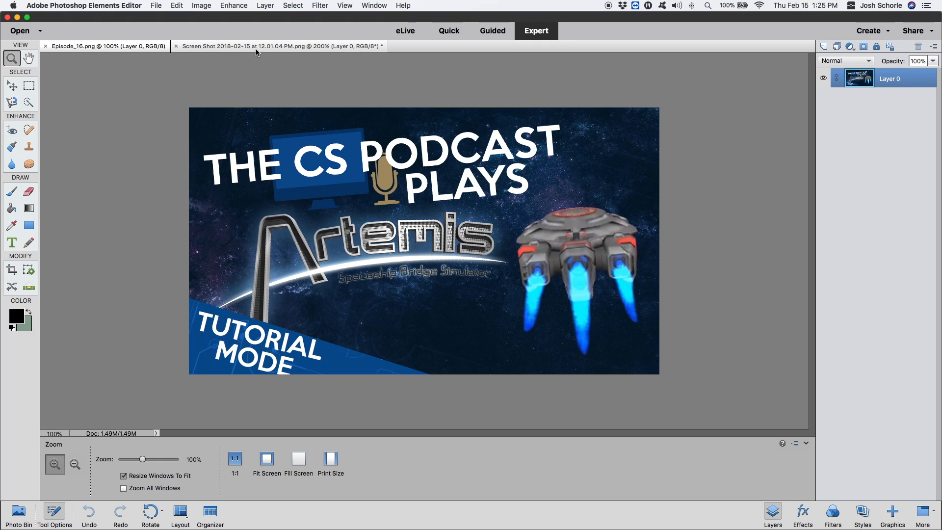
left_click(277, 46)
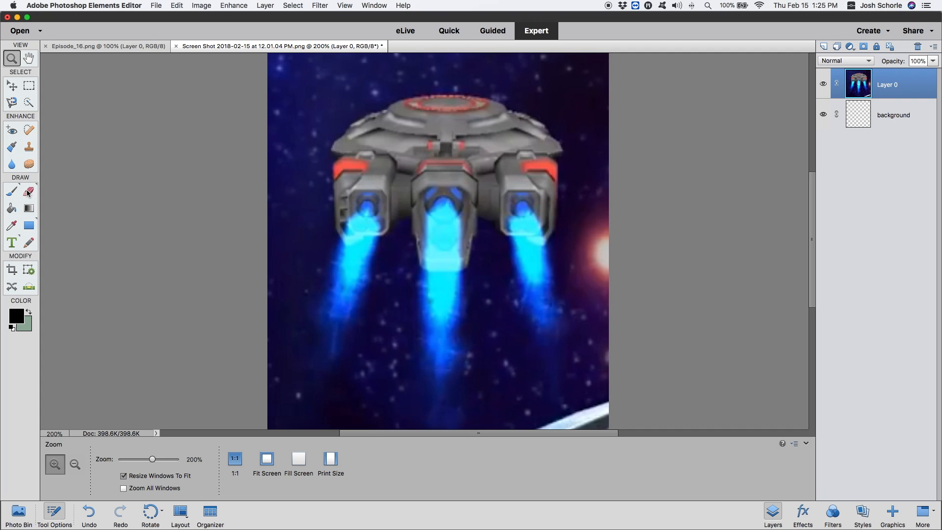
mouse_move(29, 190)
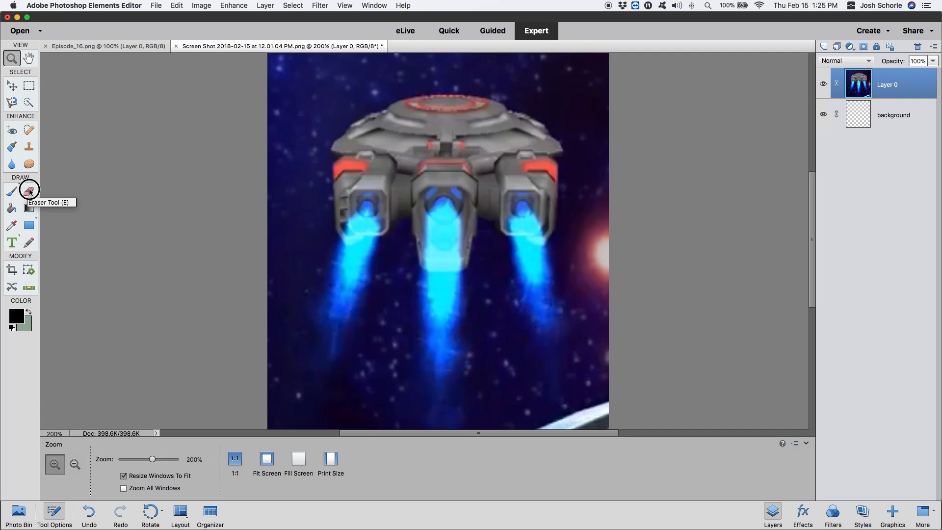
- Erase the starry background along the spaceship image's left edge with the Eraser
left_click(28, 190)
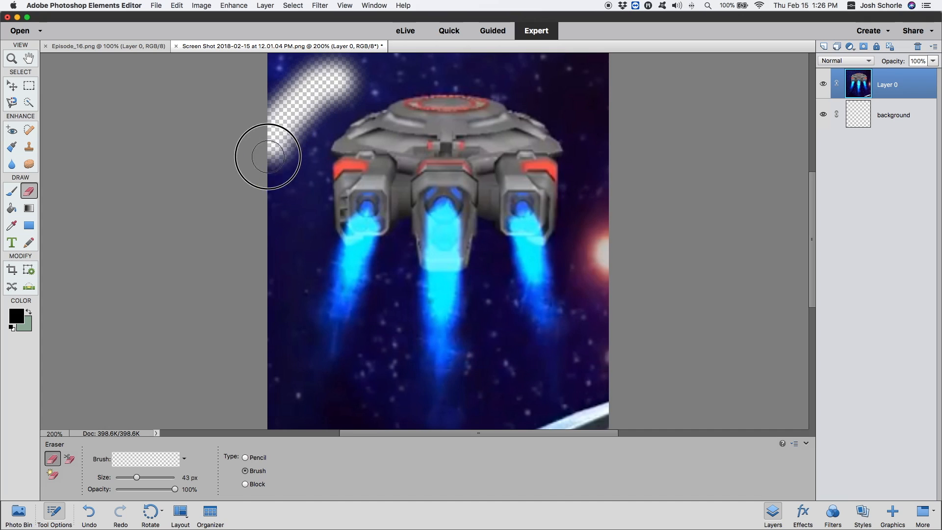
left_click_drag(282, 156, 283, 390)
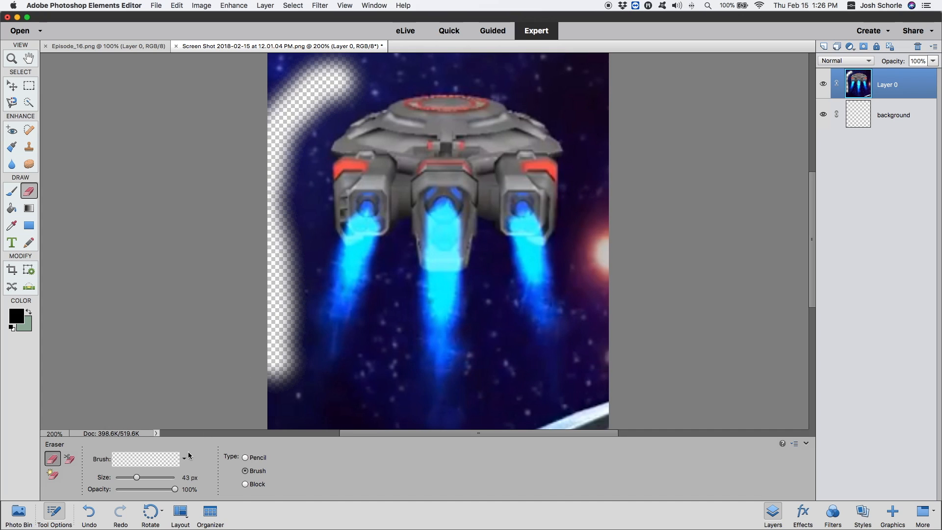
left_click(184, 458)
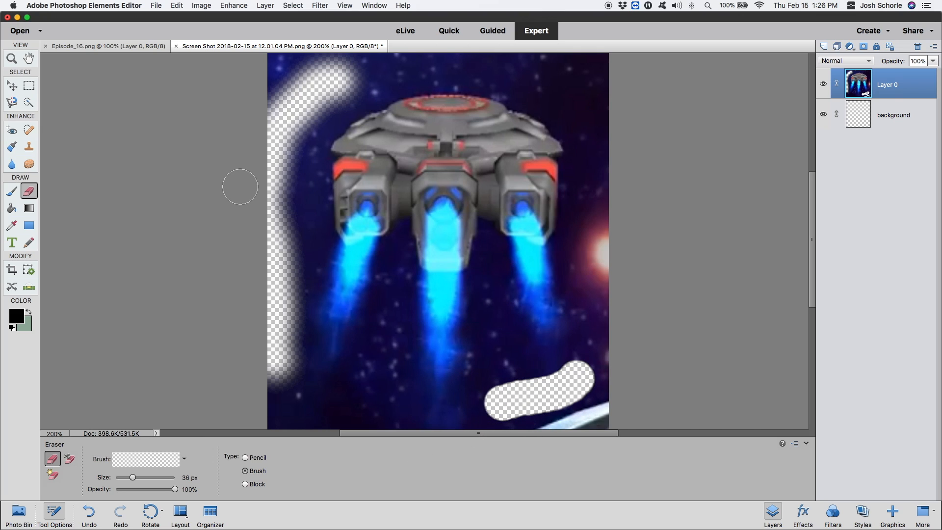
mouse_move(110, 201)
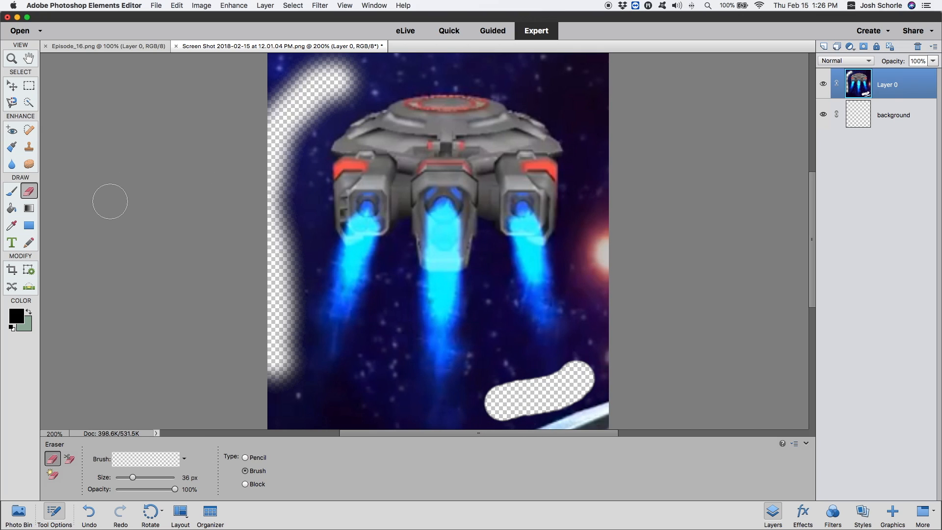
mouse_move(101, 204)
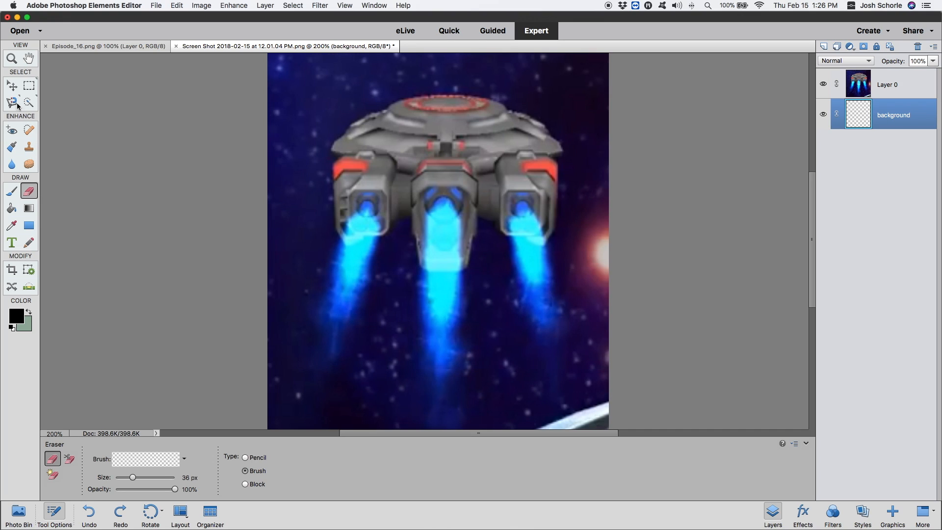
- Try the Magnetic Lasso and Magic Wand, then dismiss the 'No pixels were selected' warning
left_click(11, 102)
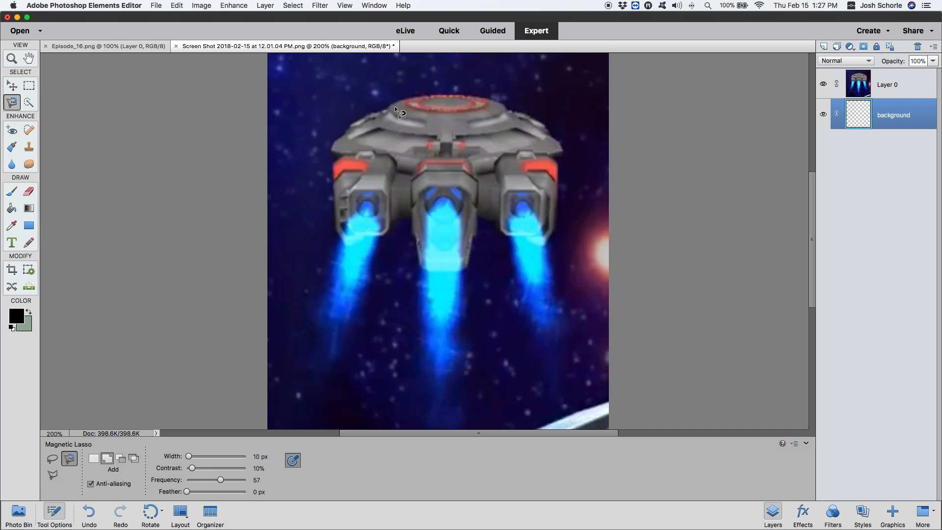
mouse_move(340, 161)
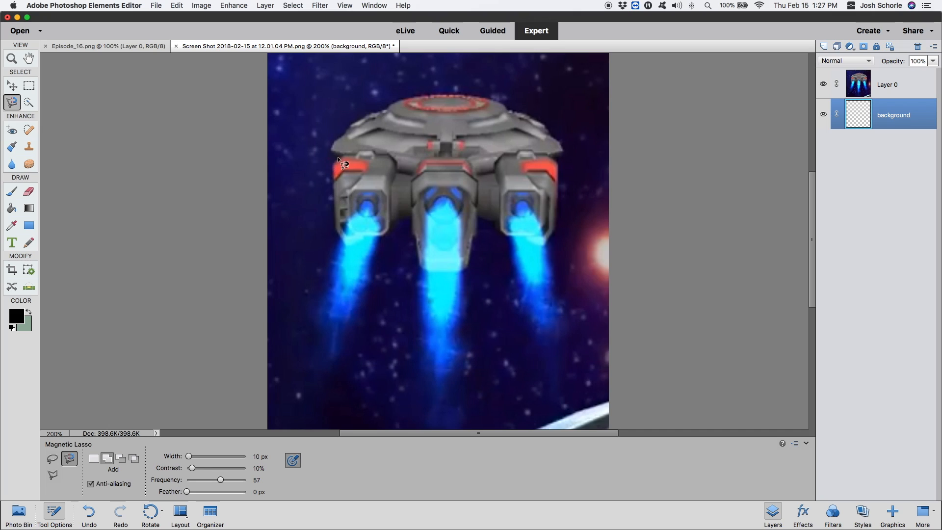
mouse_move(569, 162)
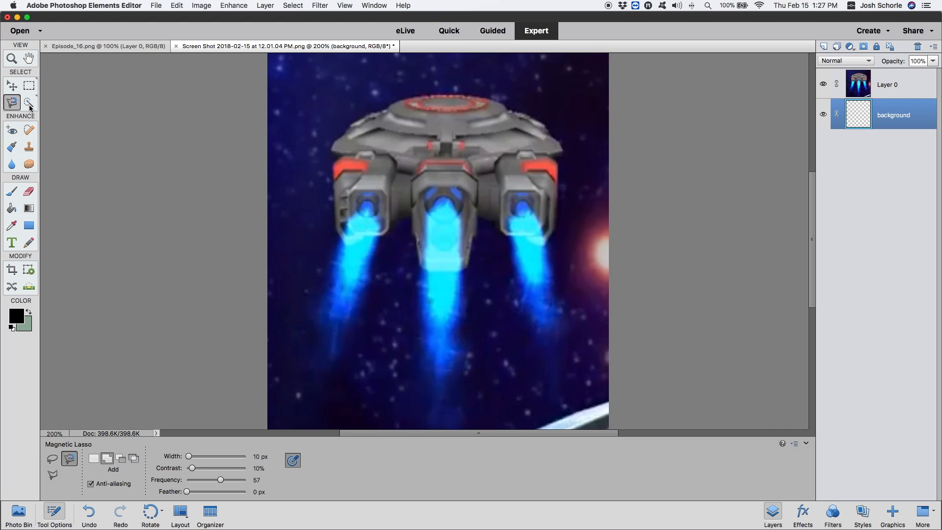
left_click(29, 102)
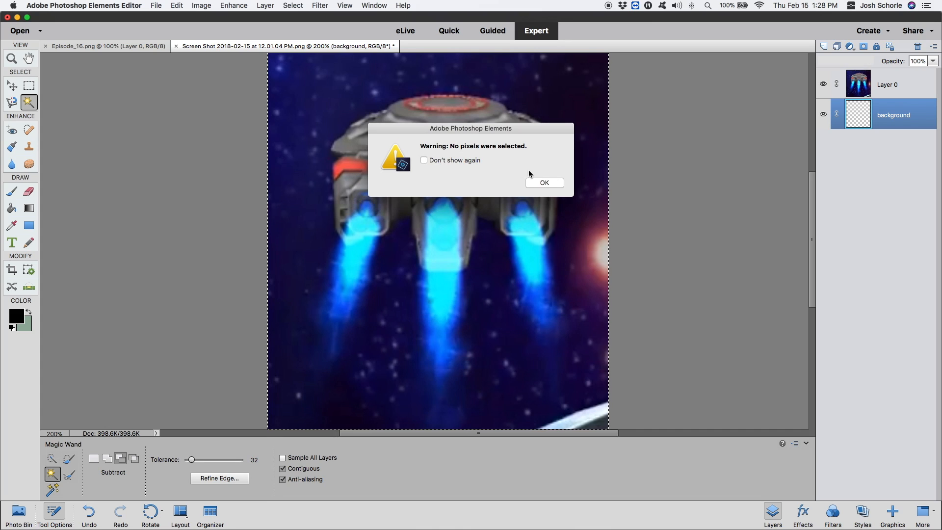
left_click(543, 183)
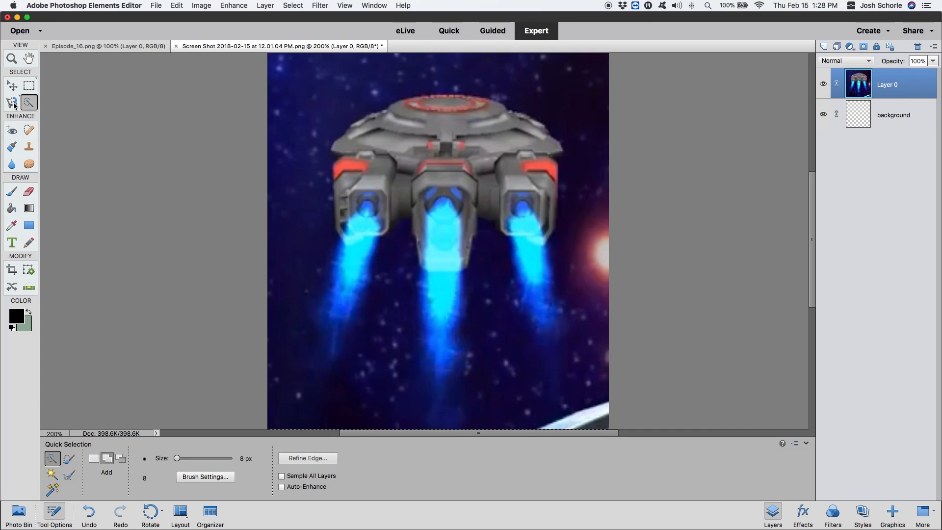
- Trace a Magnetic Lasso outline around the three exhaust flames at 500% zoom
left_click(11, 102)
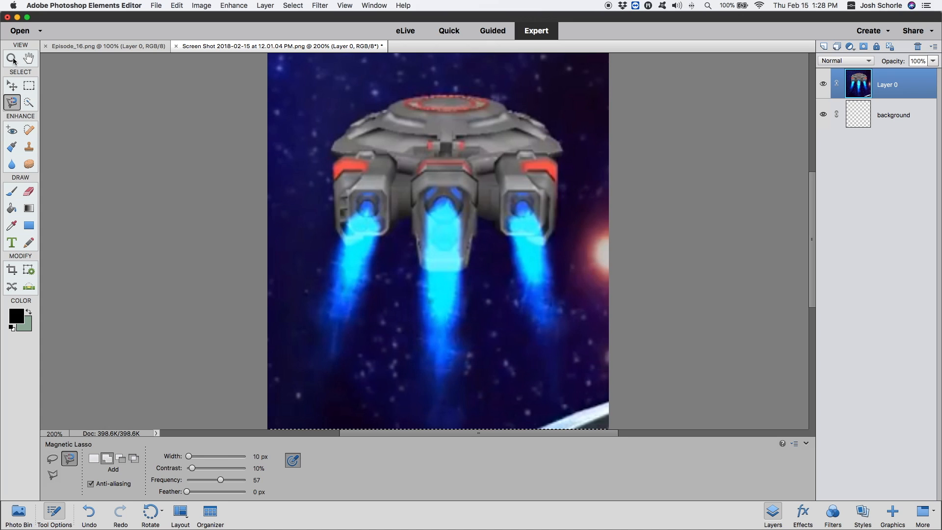
left_click(10, 58)
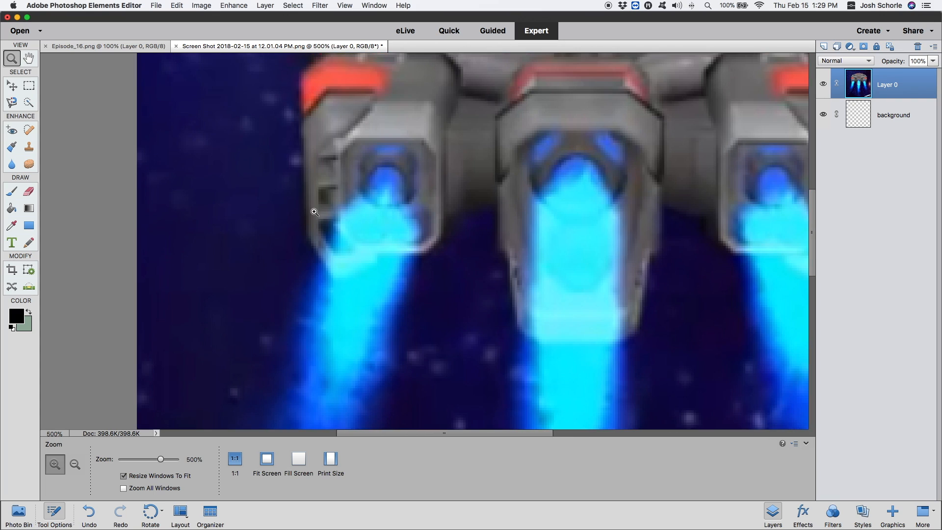
left_click(11, 101)
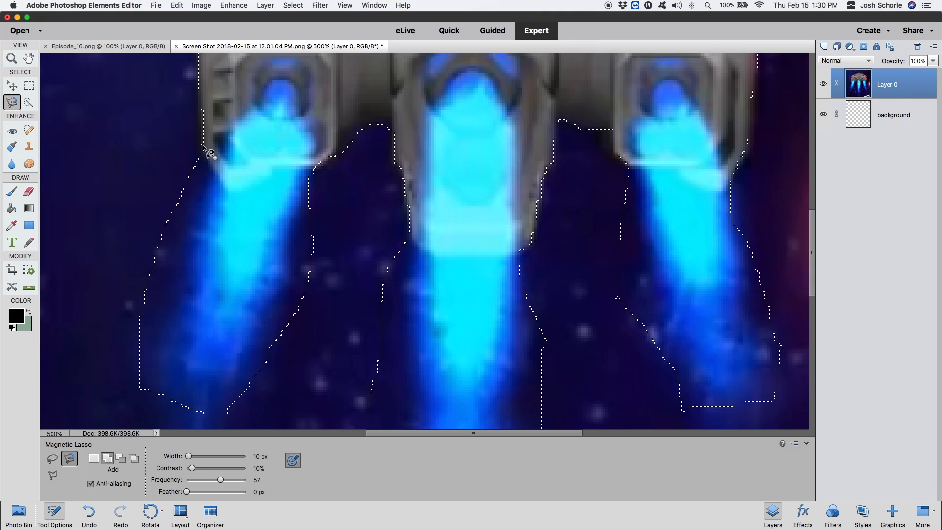
left_click(9, 57)
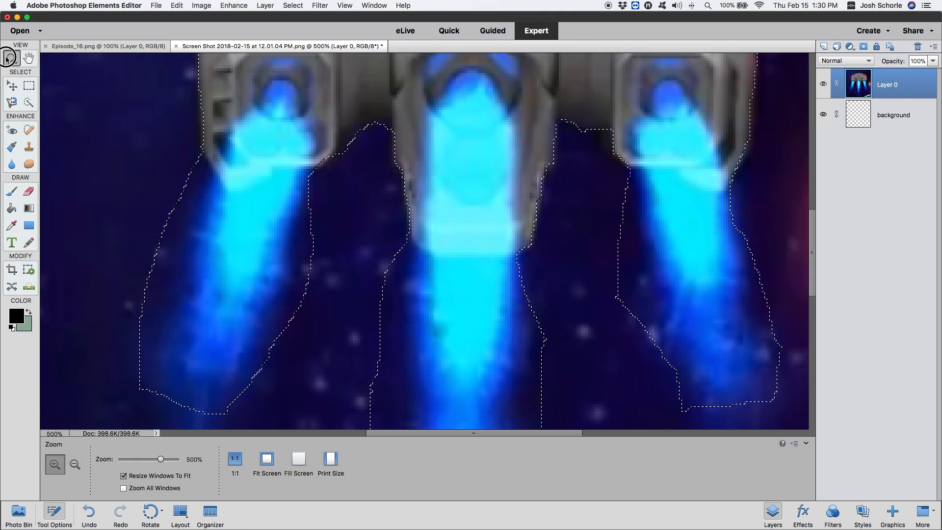
- Zoom out to 300% and continue the Magnetic Lasso around the hull to close the selection
left_click(75, 464)
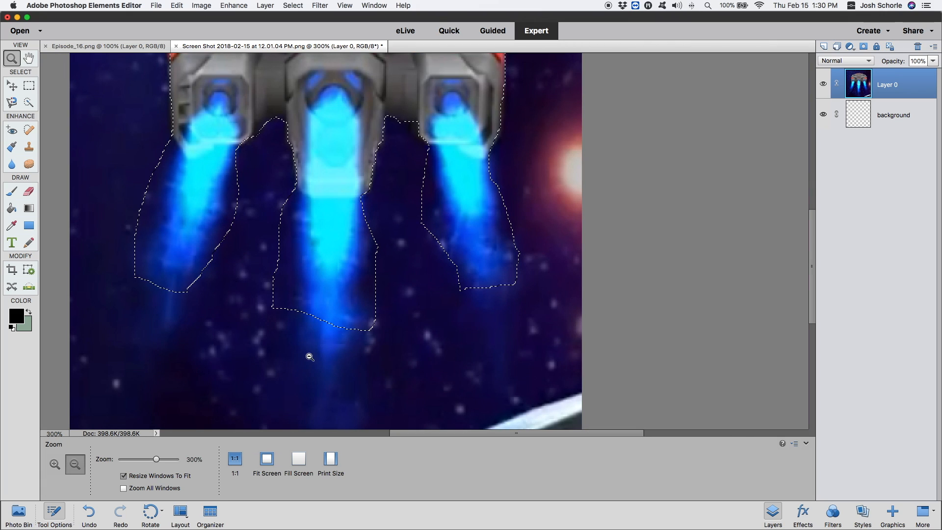
left_click(11, 101)
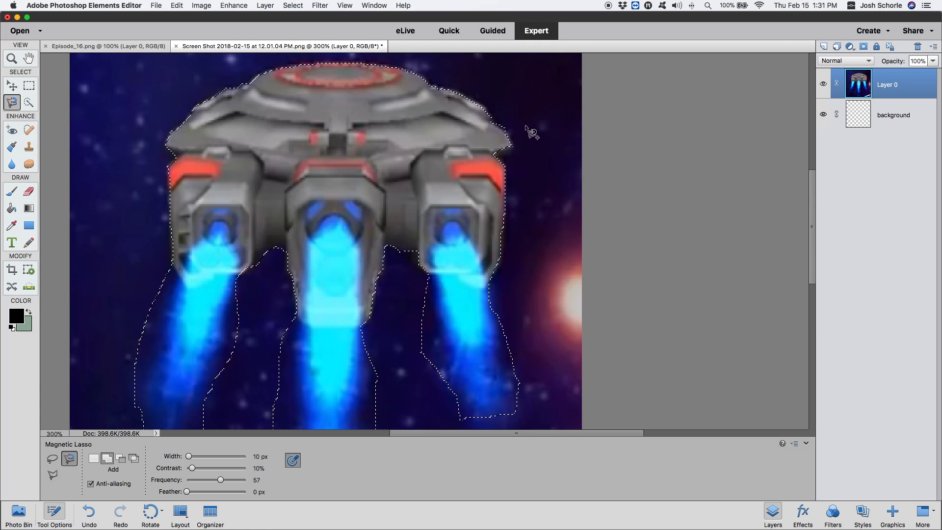
left_click(7, 58)
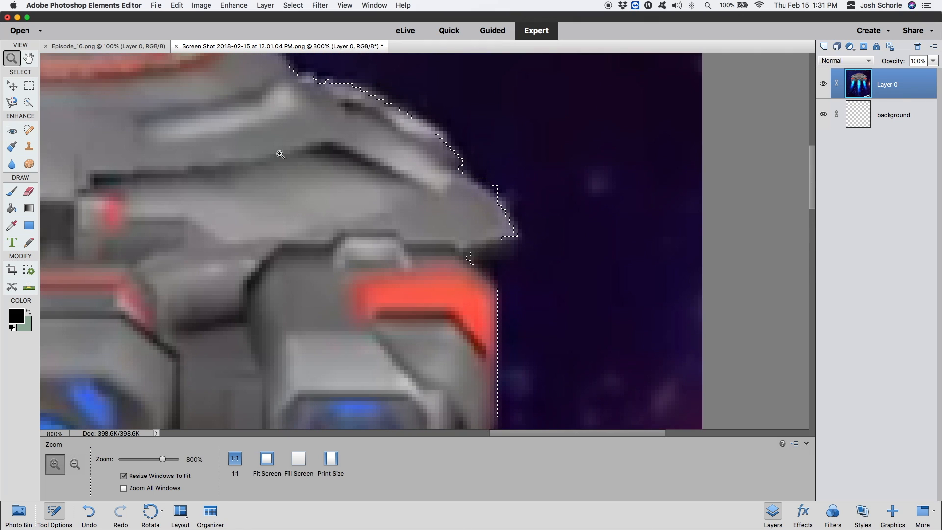
left_click(29, 101)
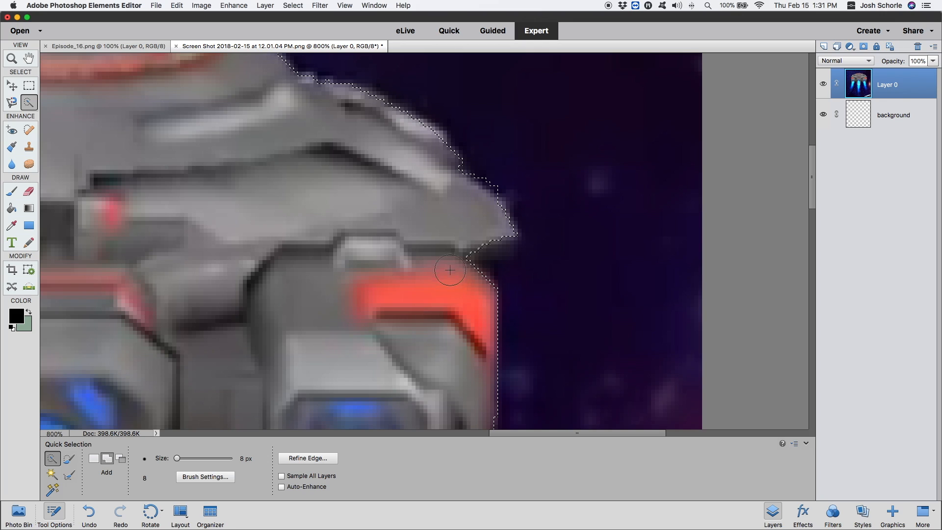
- Set the Quick Selection brush to 6 px and add the wing and left hull edges
left_click_drag(177, 458, 183, 458)
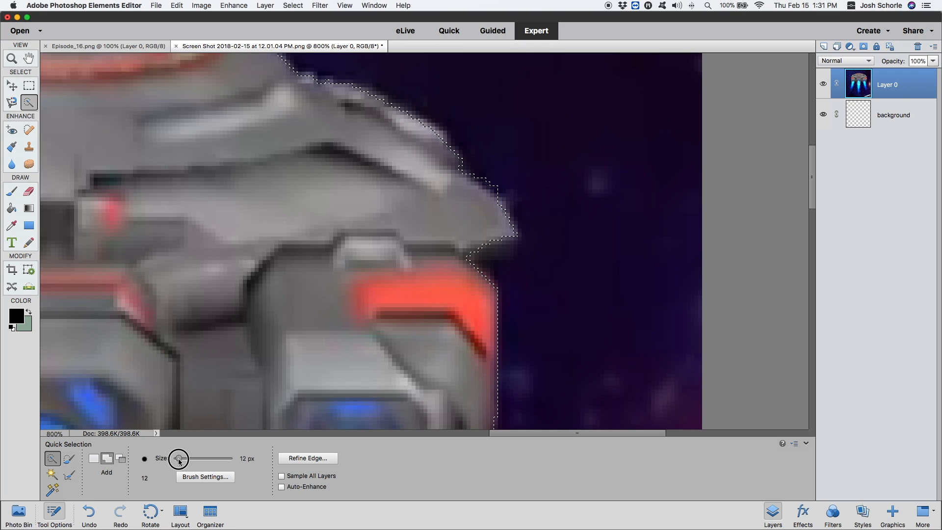
left_click_drag(178, 458, 174, 458)
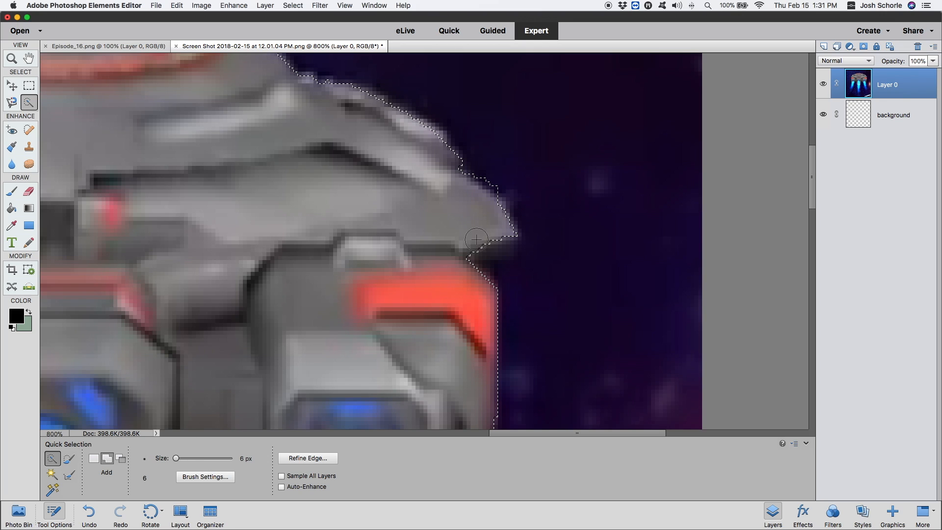
left_click_drag(477, 240, 485, 210)
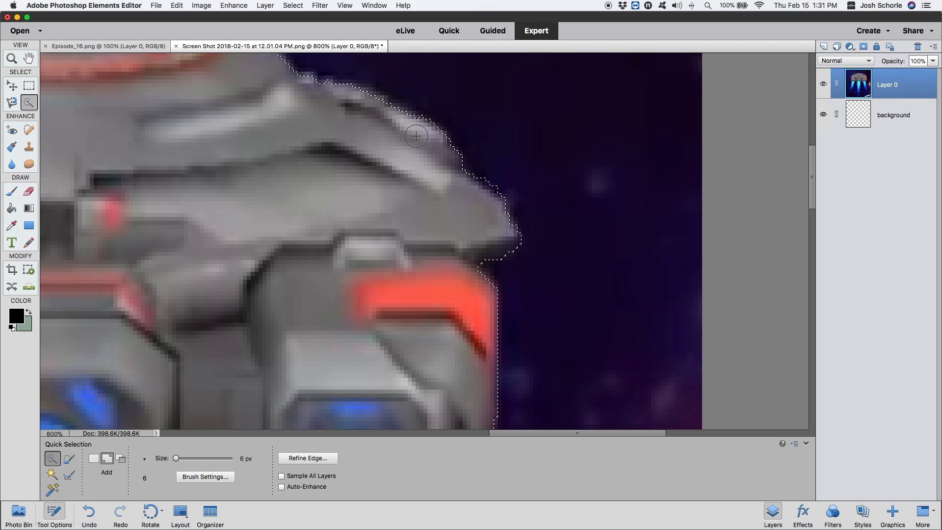
scroll("down", 3)
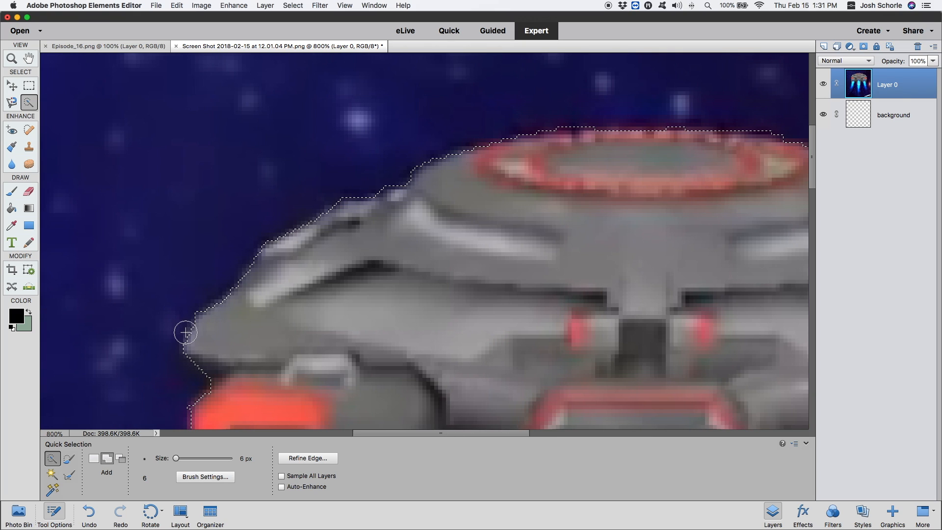
left_click(263, 7)
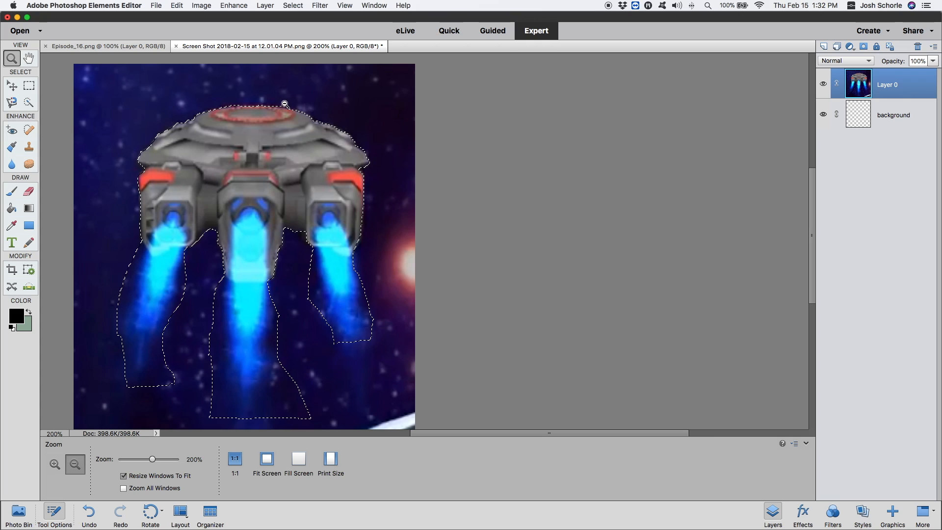
- Invert the selection and delete the starry background pixels
left_click(294, 6)
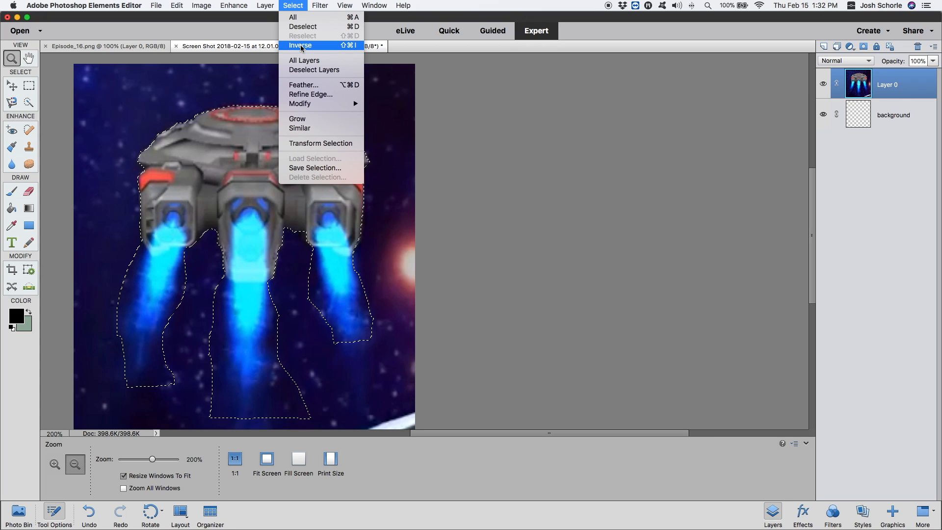
left_click(177, 6)
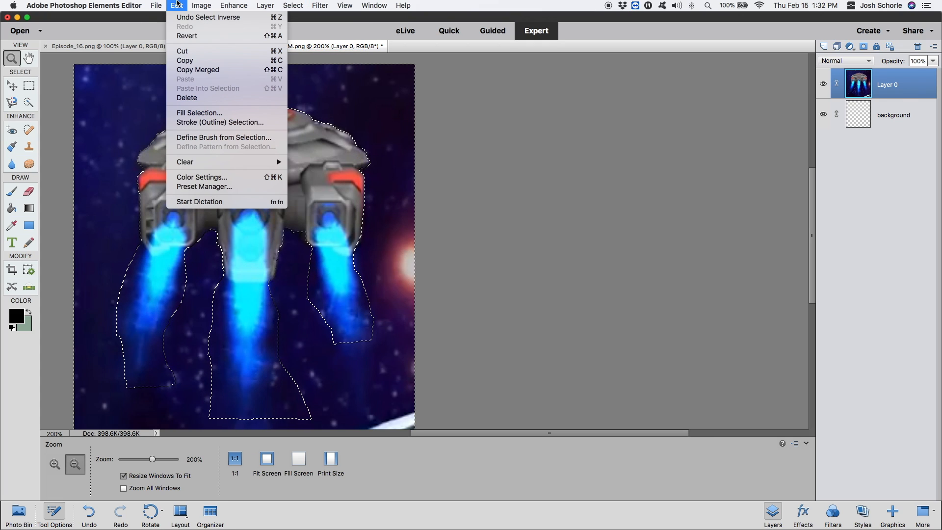
left_click(187, 97)
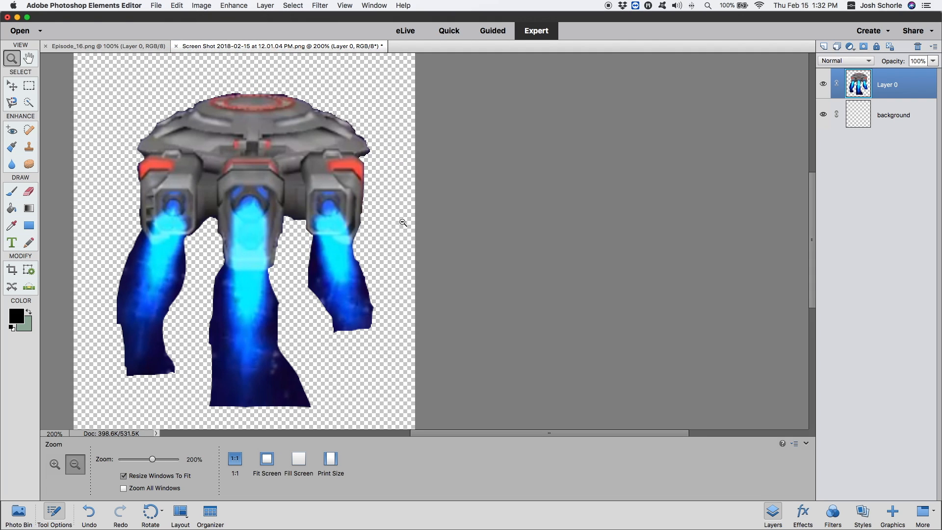
- Fill the background layer with blue (1a9bed) using the Paint Bucket
left_click(891, 115)
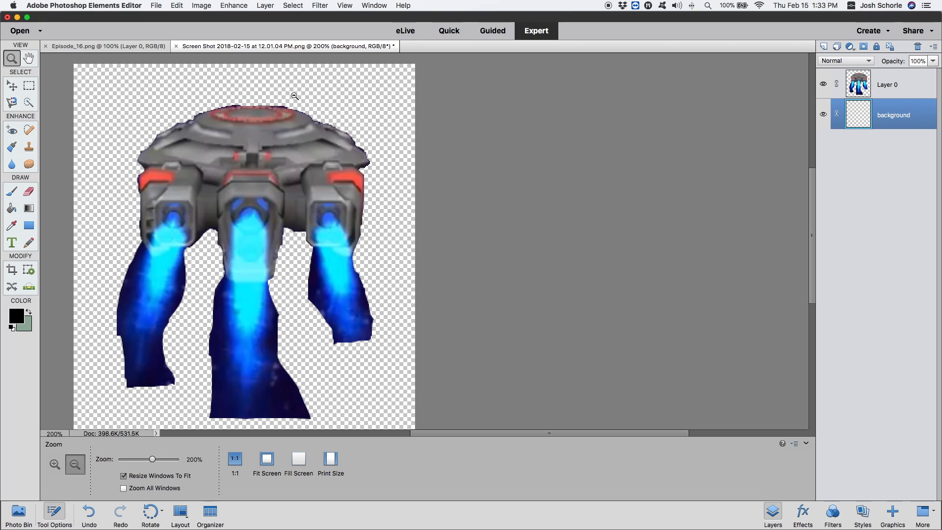
mouse_move(359, 169)
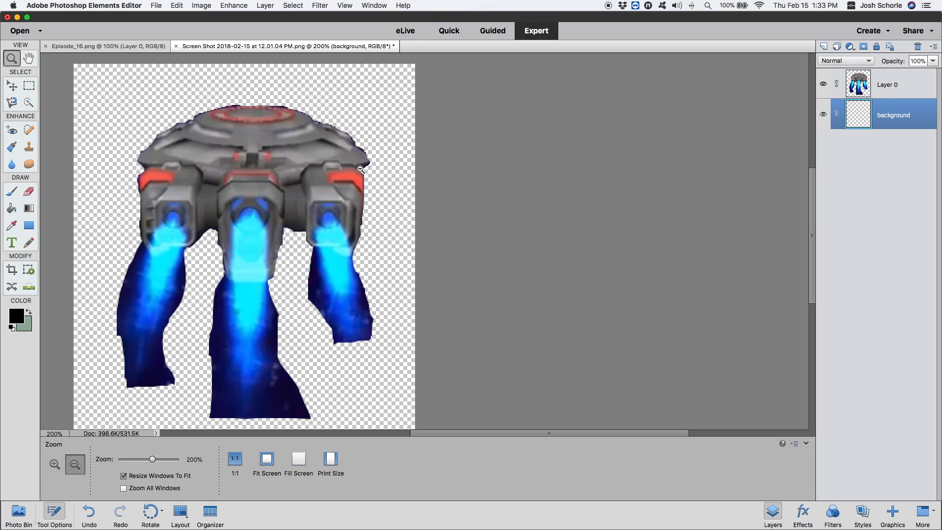
mouse_move(875, 109)
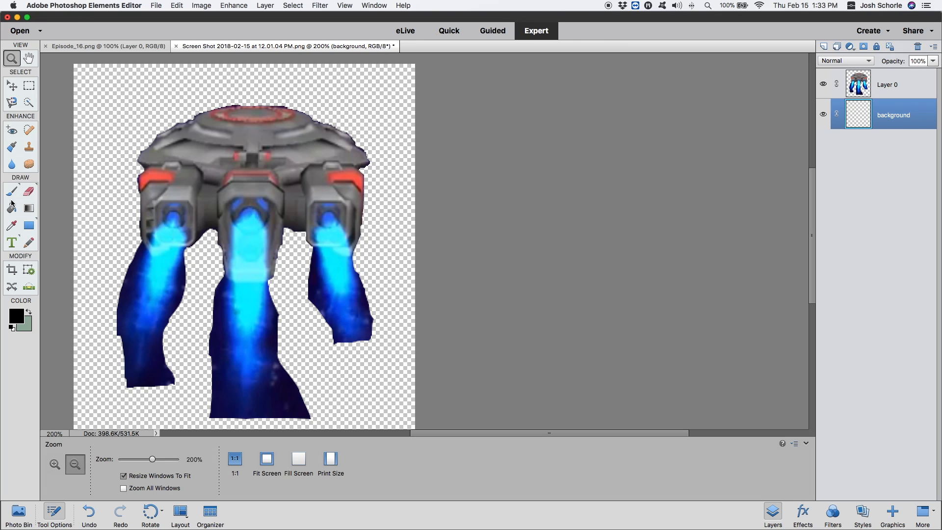
left_click(12, 208)
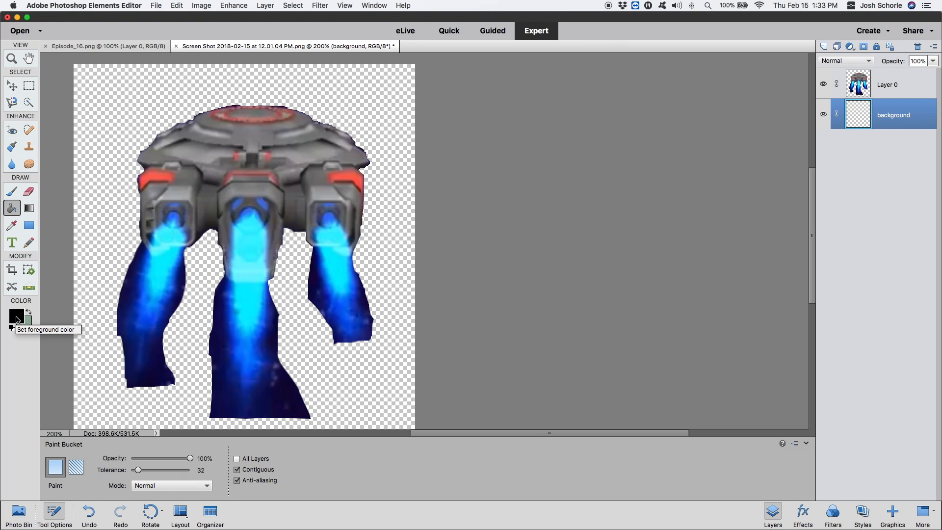
left_click(12, 316)
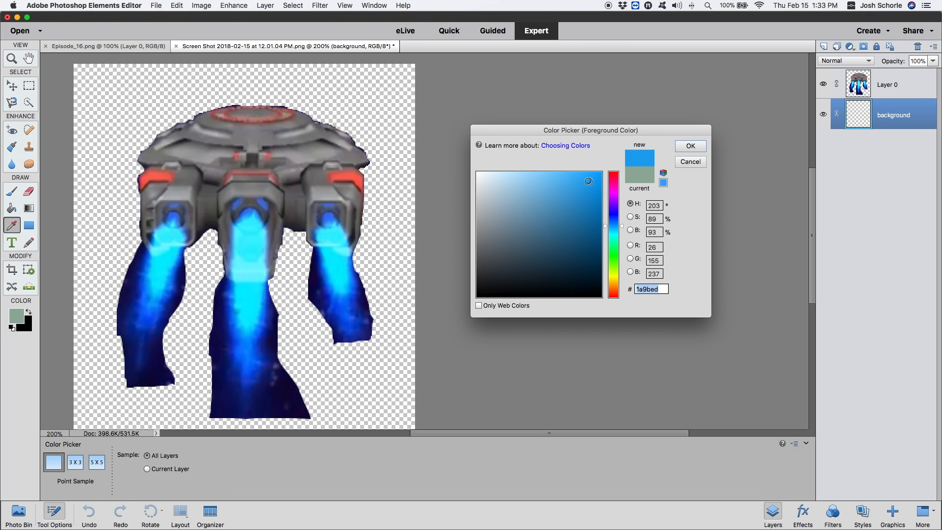
left_click(690, 146)
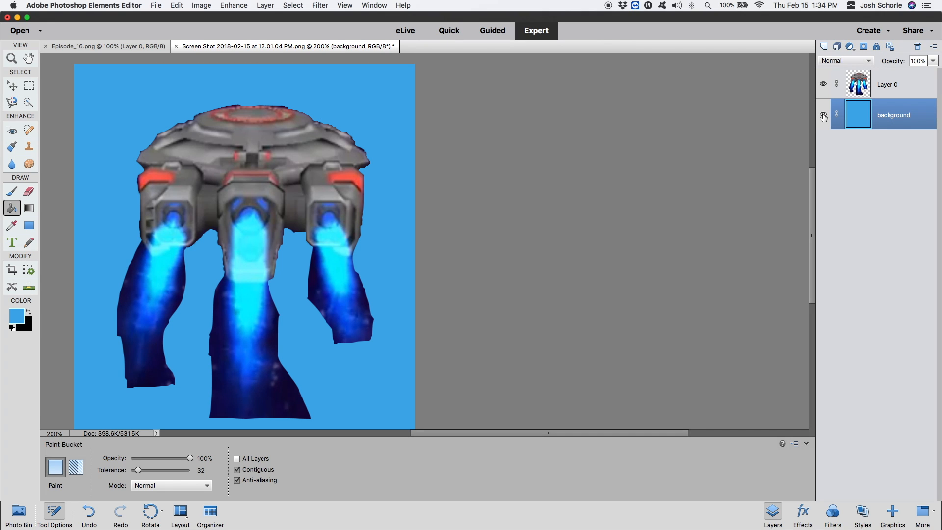
left_click(9, 58)
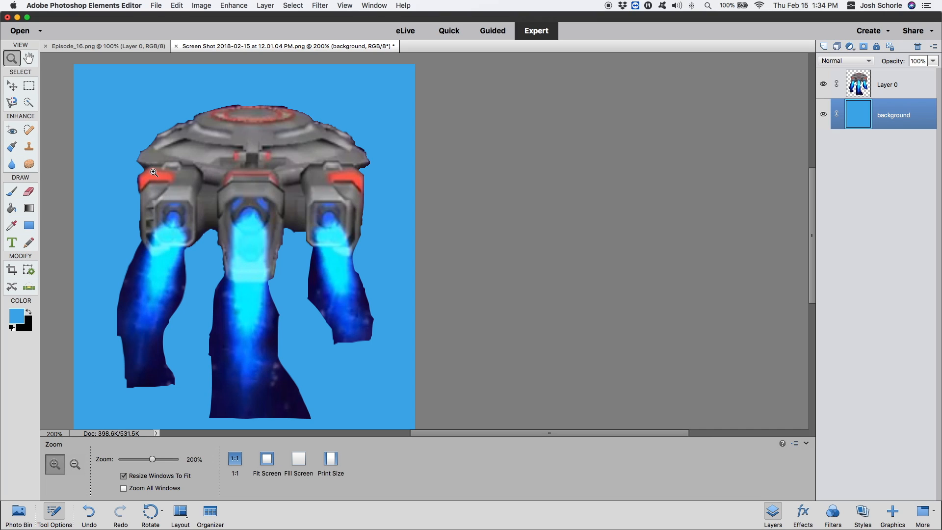
mouse_move(191, 128)
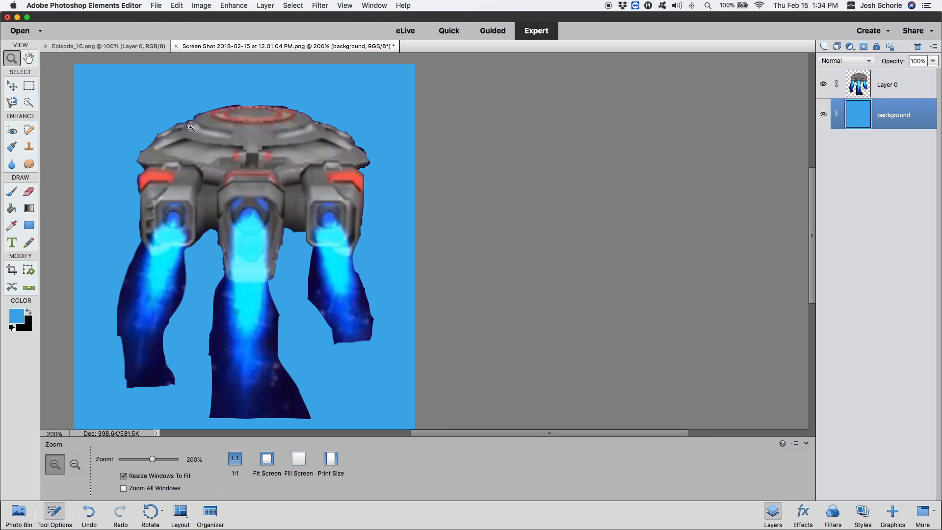
mouse_move(298, 238)
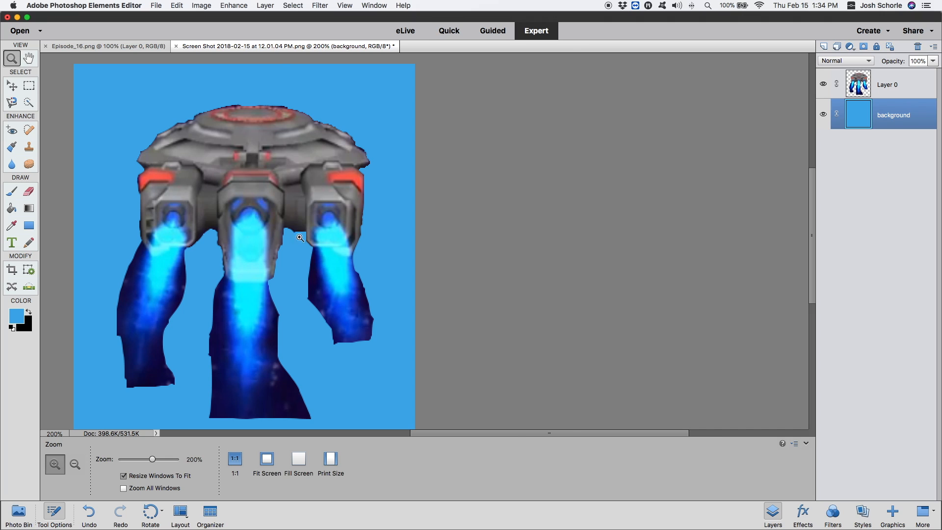
- Zoom in, shrink the eraser brush, and erase fringe beside the thruster flames
left_click(29, 191)
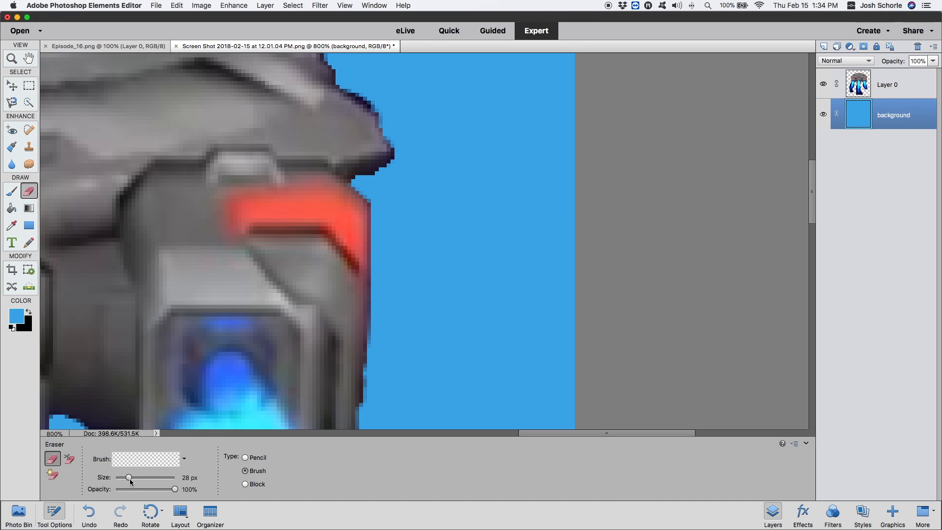
left_click_drag(126, 477, 117, 477)
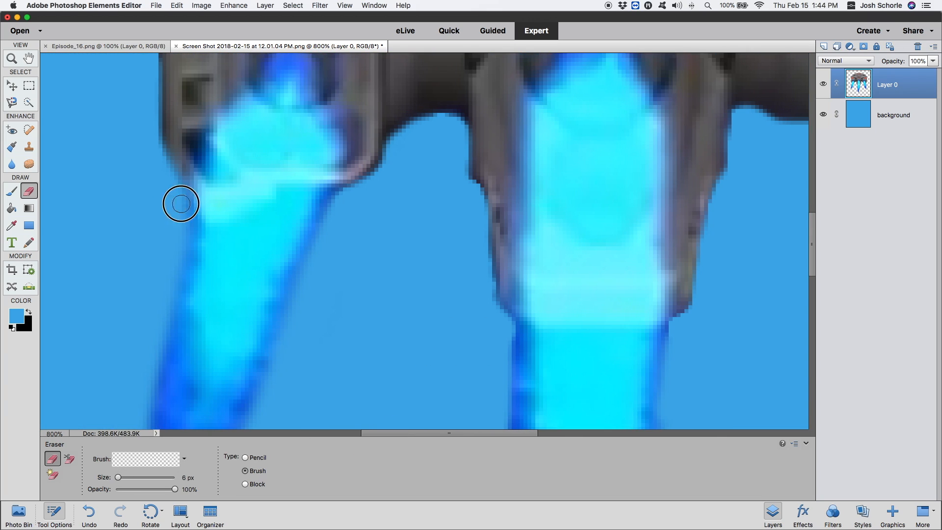
left_click(9, 58)
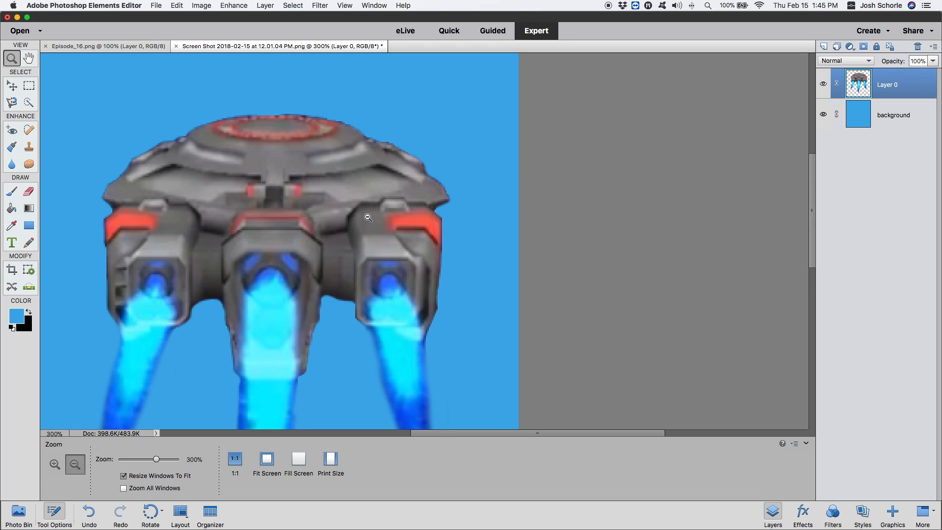
mouse_move(154, 162)
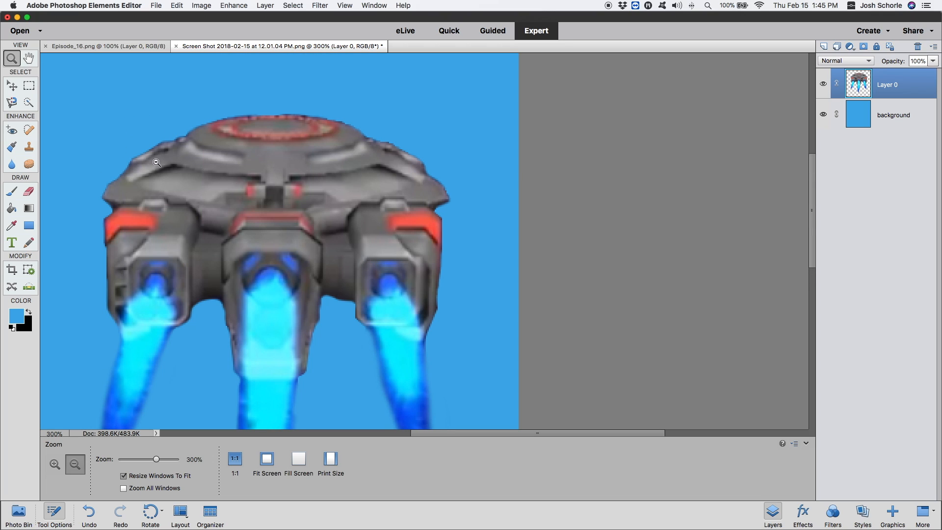
mouse_move(431, 142)
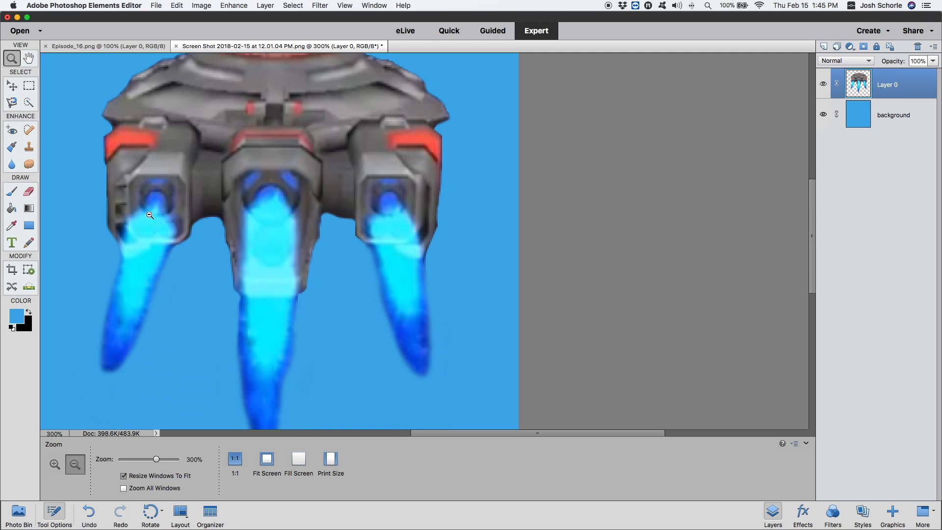
left_click(98, 46)
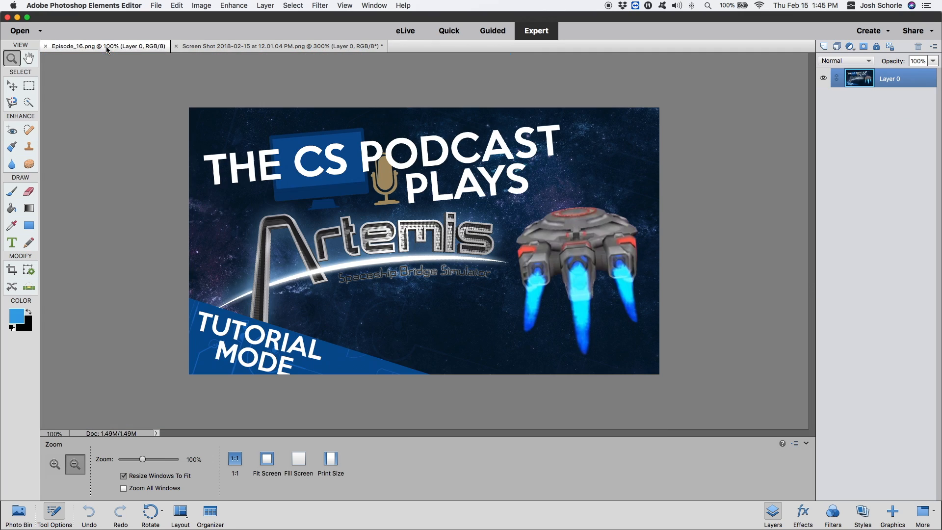
mouse_move(613, 154)
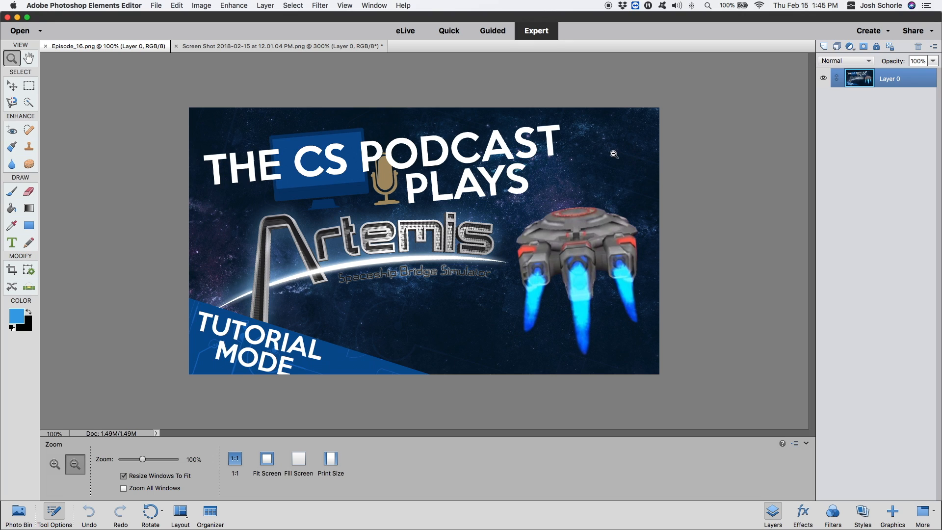
mouse_move(552, 312)
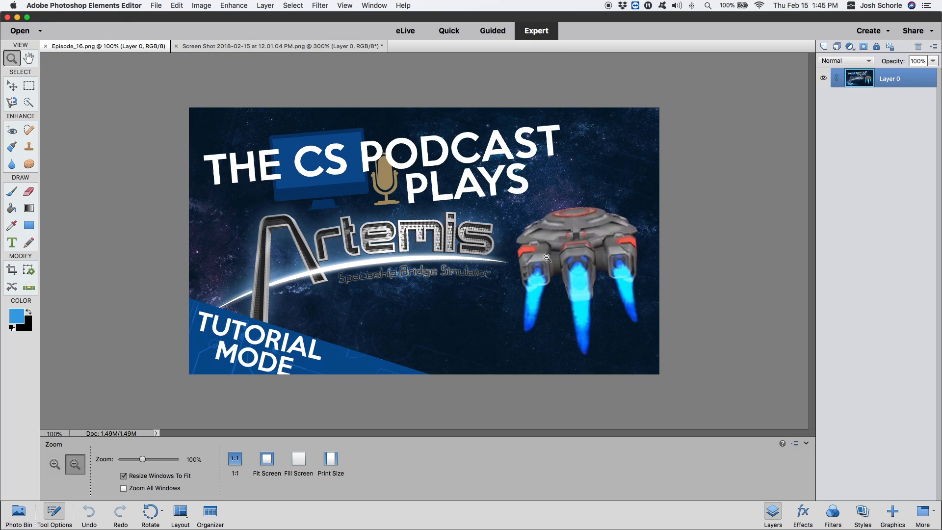
mouse_move(566, 339)
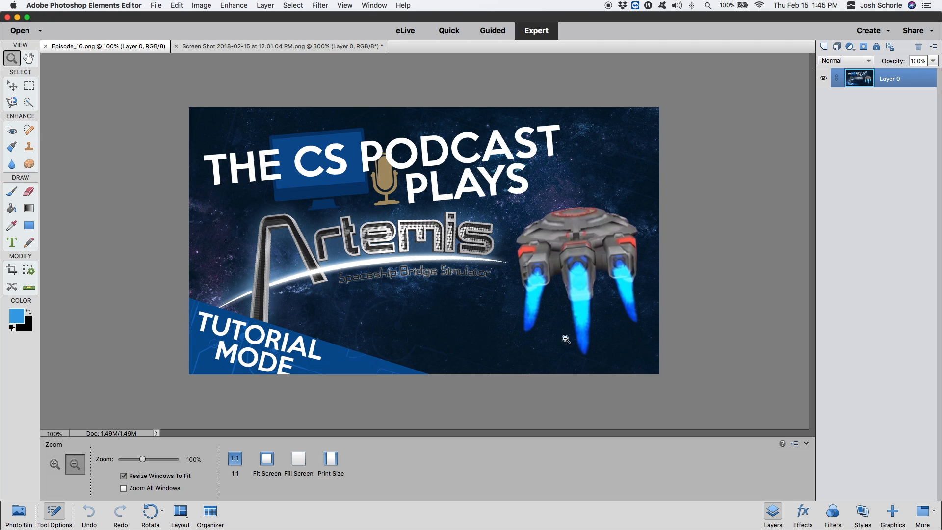
mouse_move(142, 67)
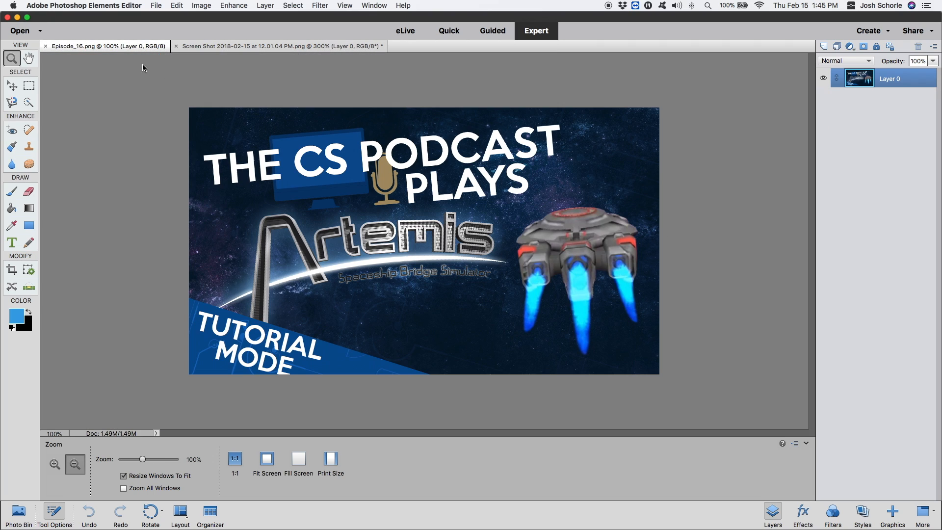
mouse_move(554, 226)
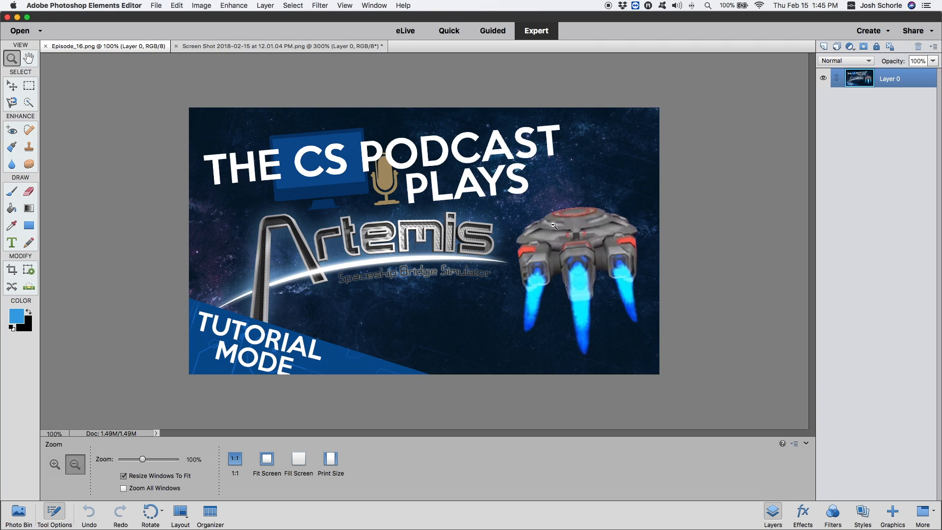
mouse_move(581, 301)
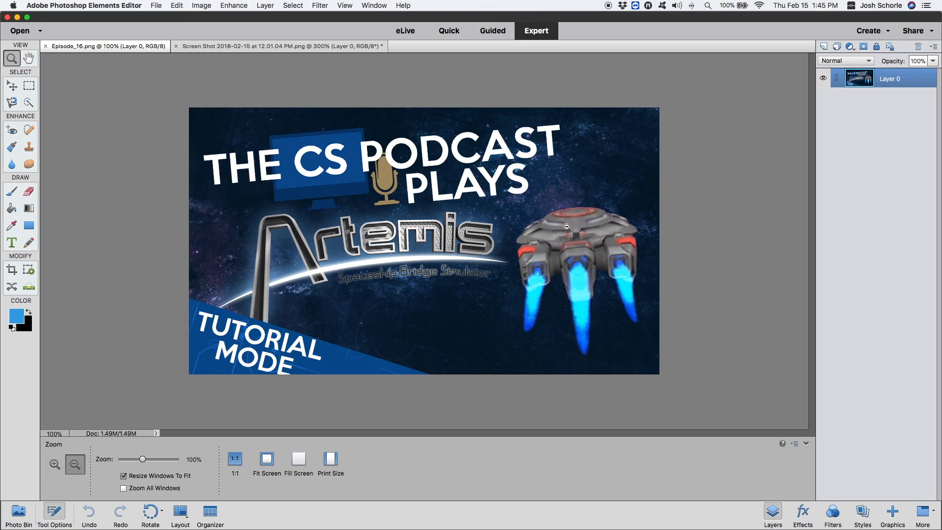
left_click(279, 46)
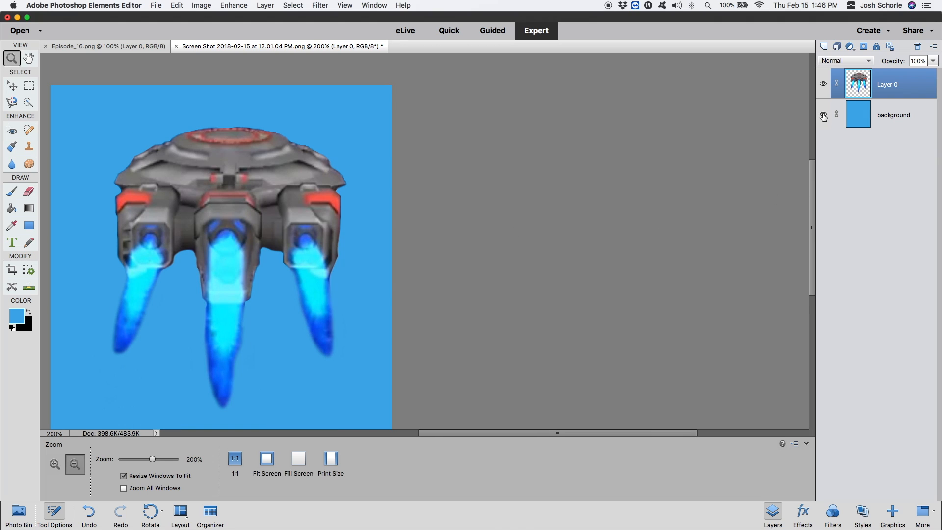
- Hide the blue background layer and start File > Save As
left_click(823, 115)
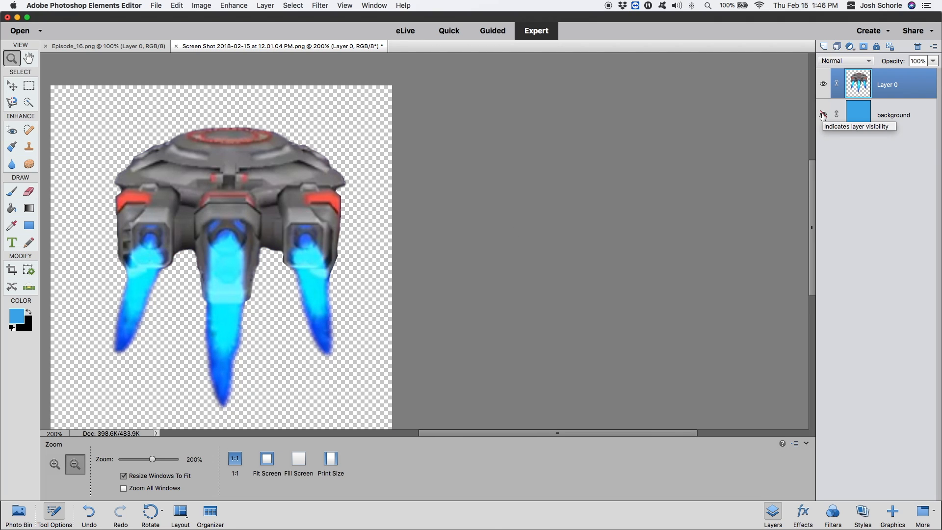
left_click(821, 114)
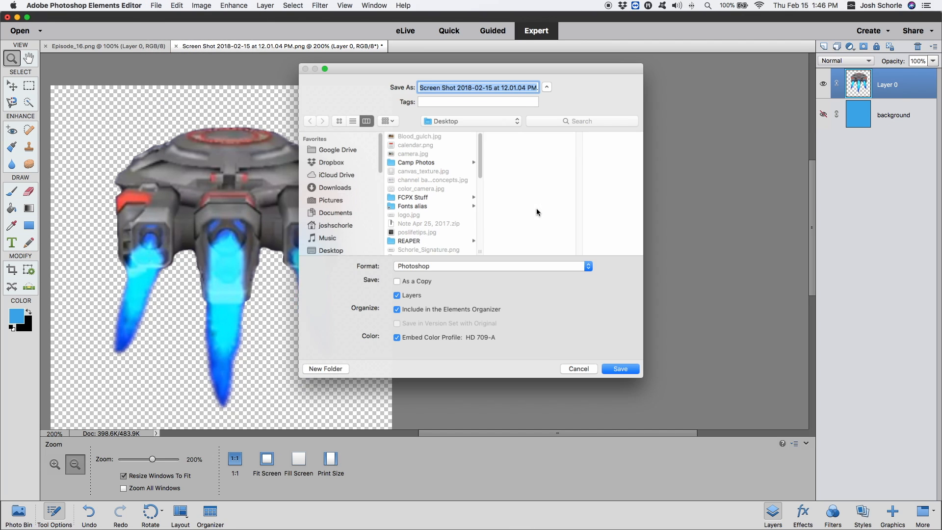
- Save the image as Spaceship.png, confirming the PNG options
left_click(491, 265)
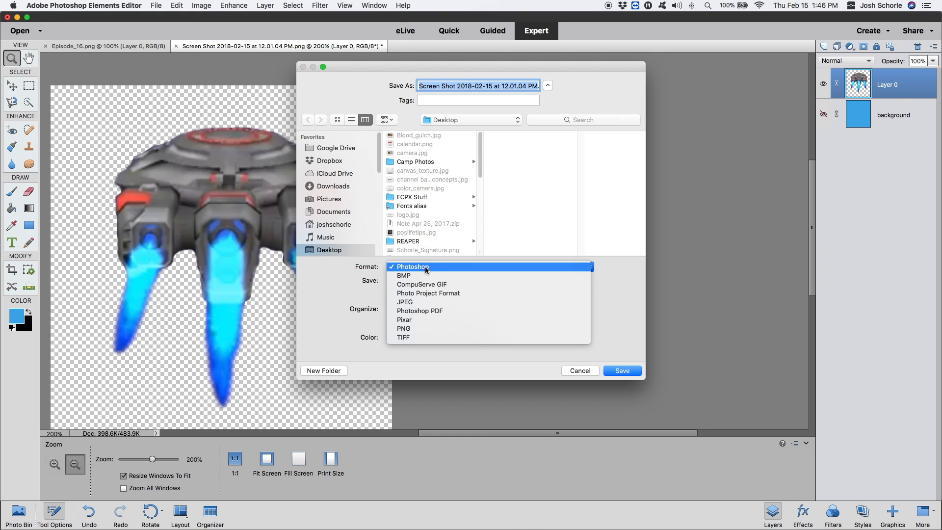
mouse_move(403, 329)
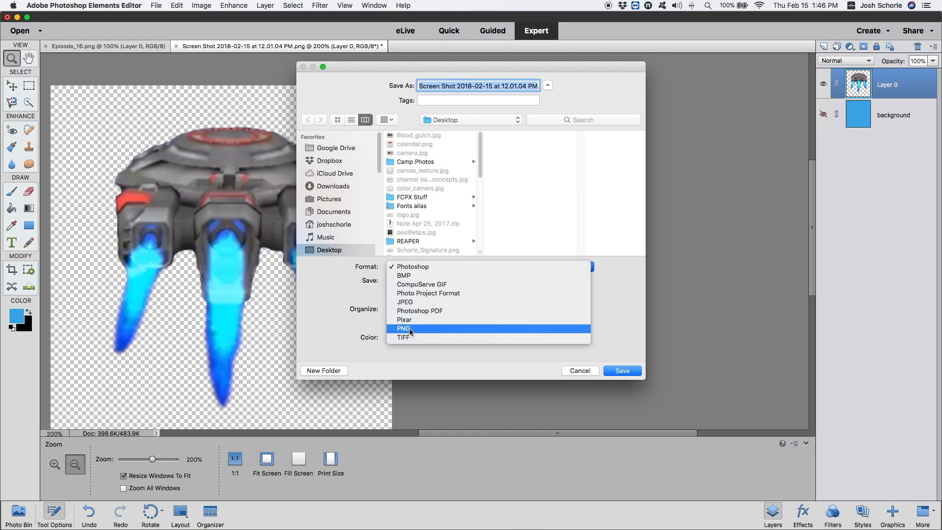
left_click(403, 328)
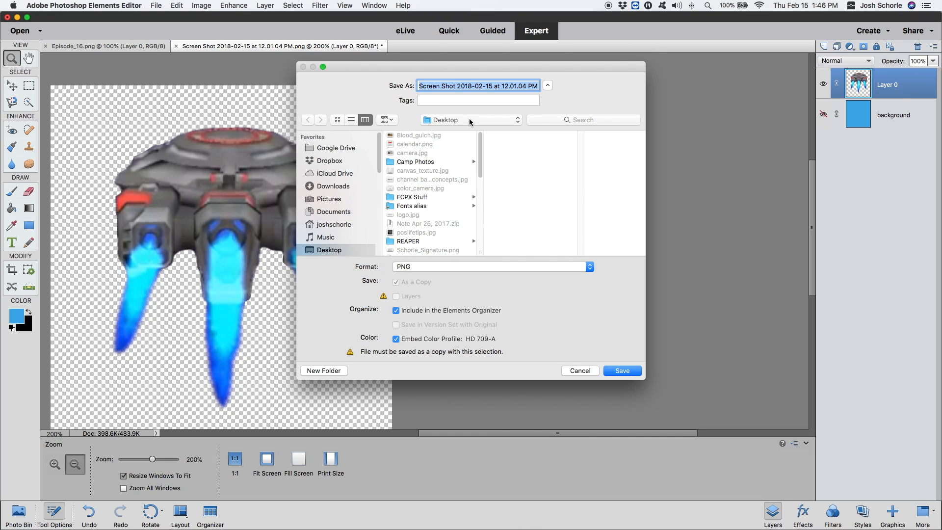
left_click(622, 370)
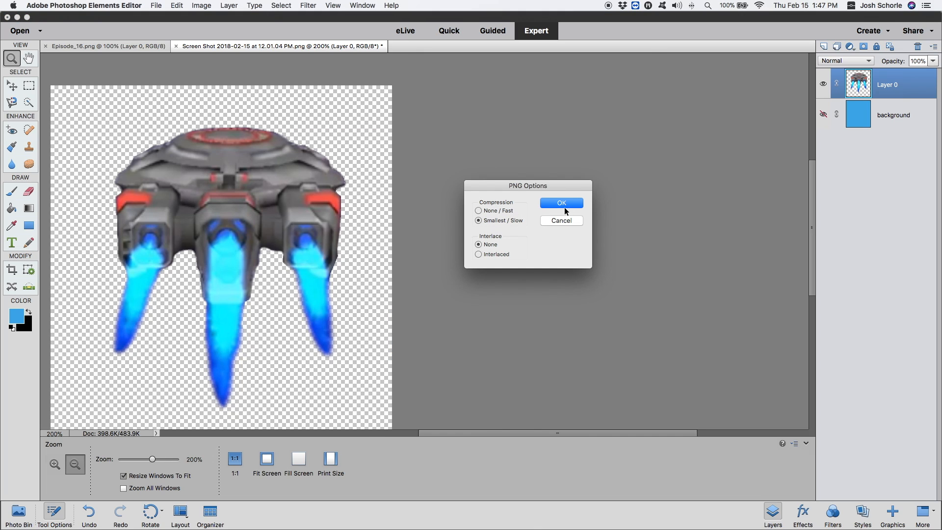
left_click(561, 202)
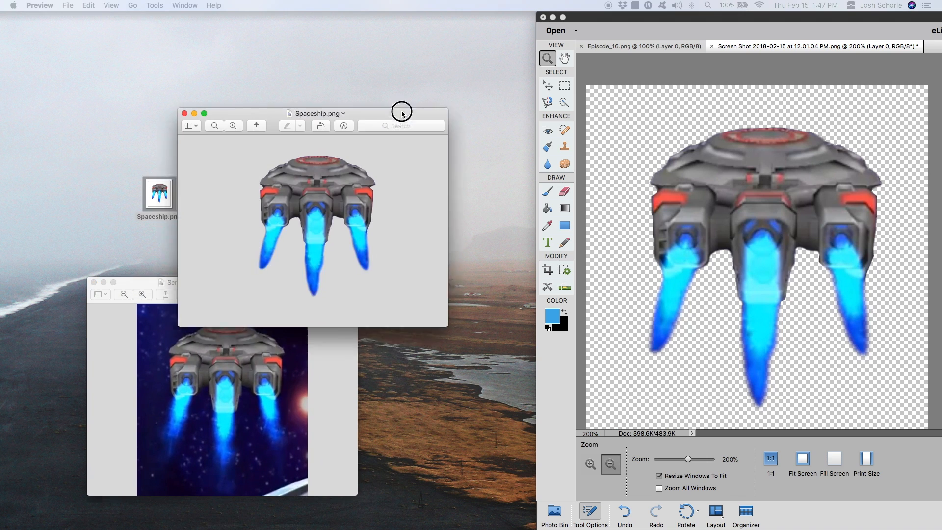
- Drag the Spaceship.png Preview window above the original starry screenshot
left_click_drag(401, 113, 224, 42)
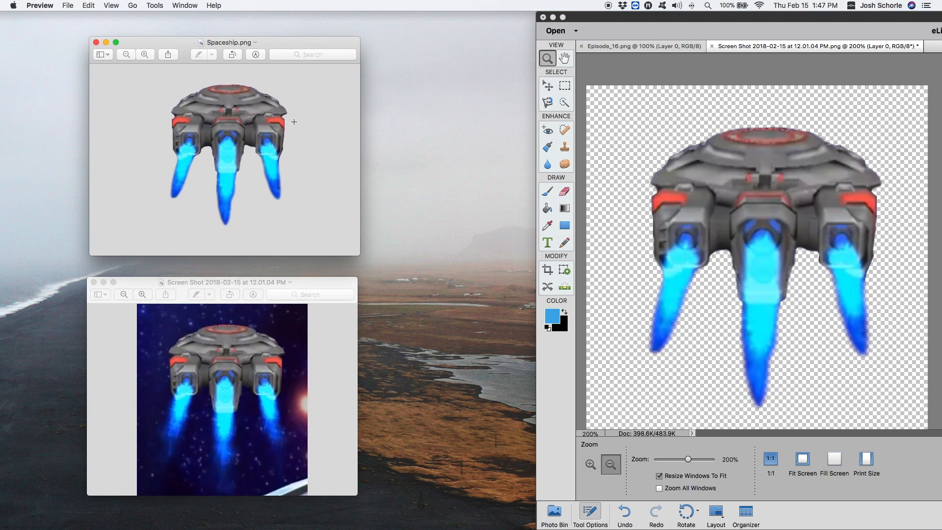
mouse_move(315, 93)
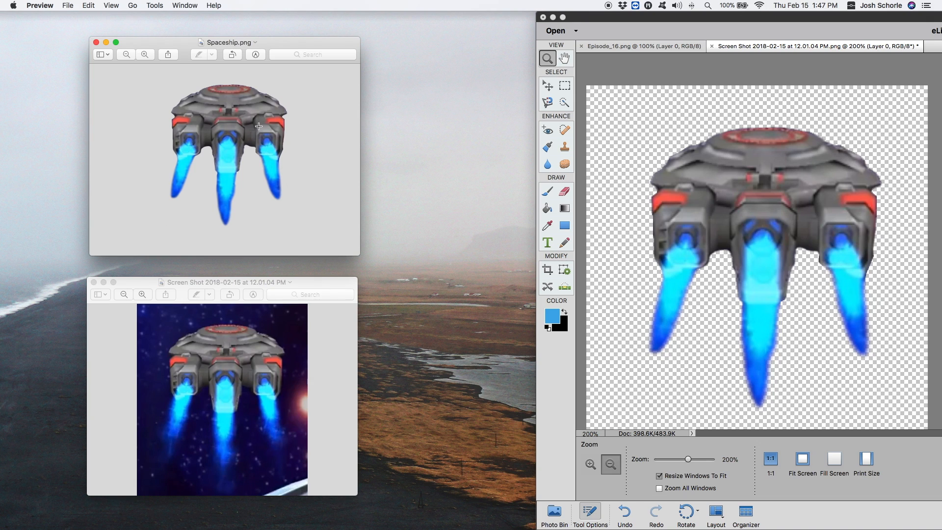
mouse_move(189, 304)
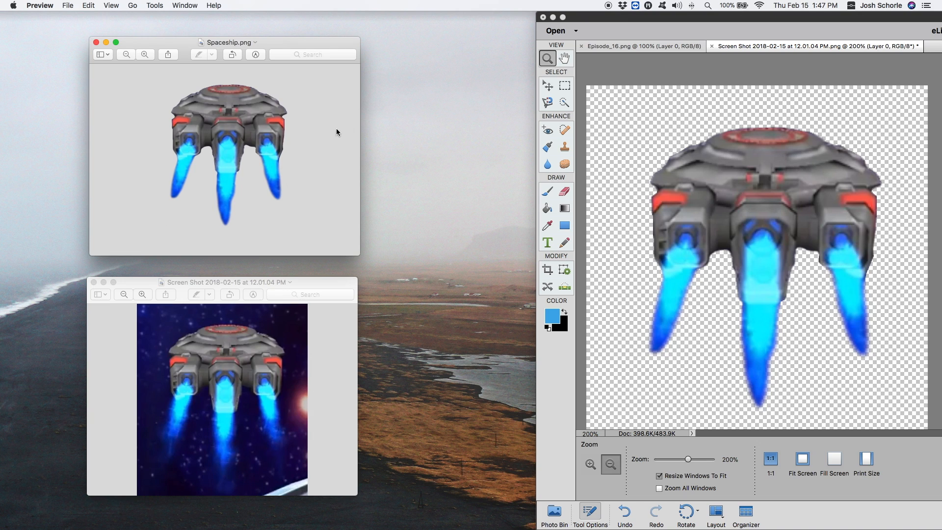
mouse_move(318, 174)
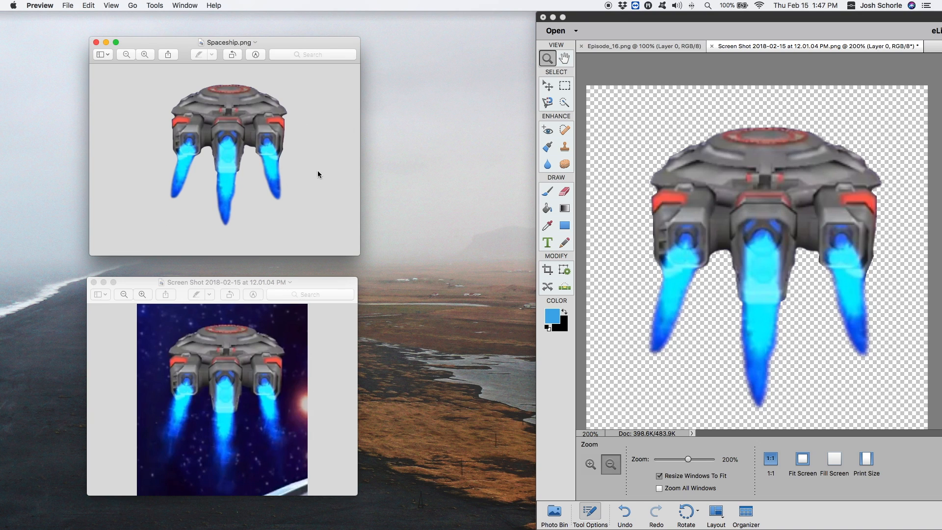
mouse_move(226, 170)
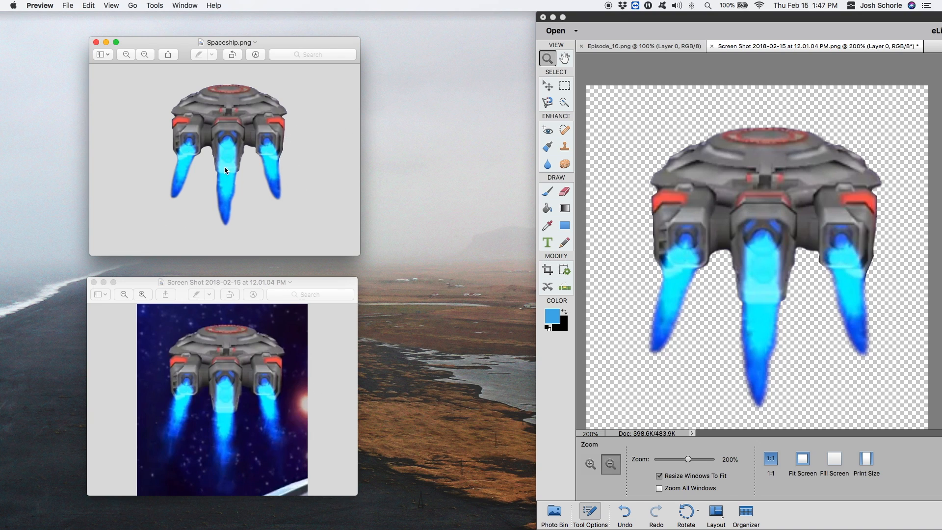
mouse_move(346, 218)
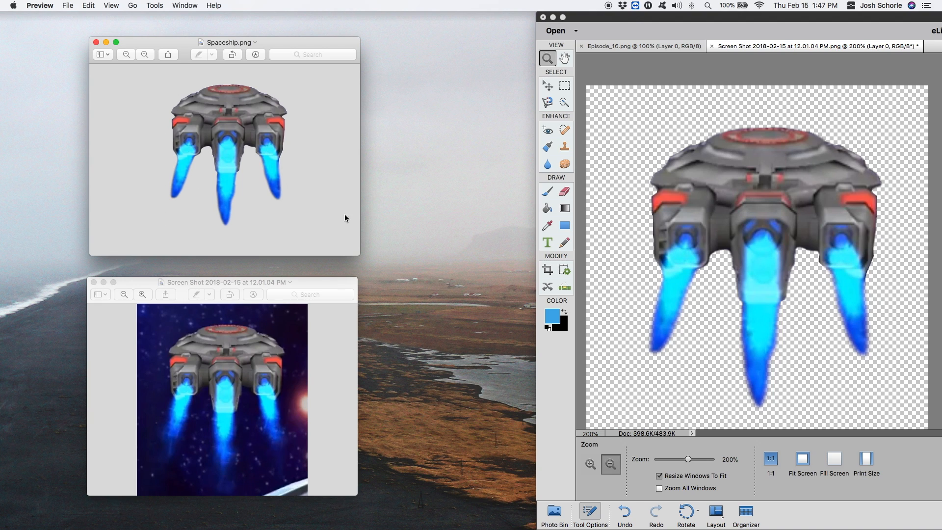